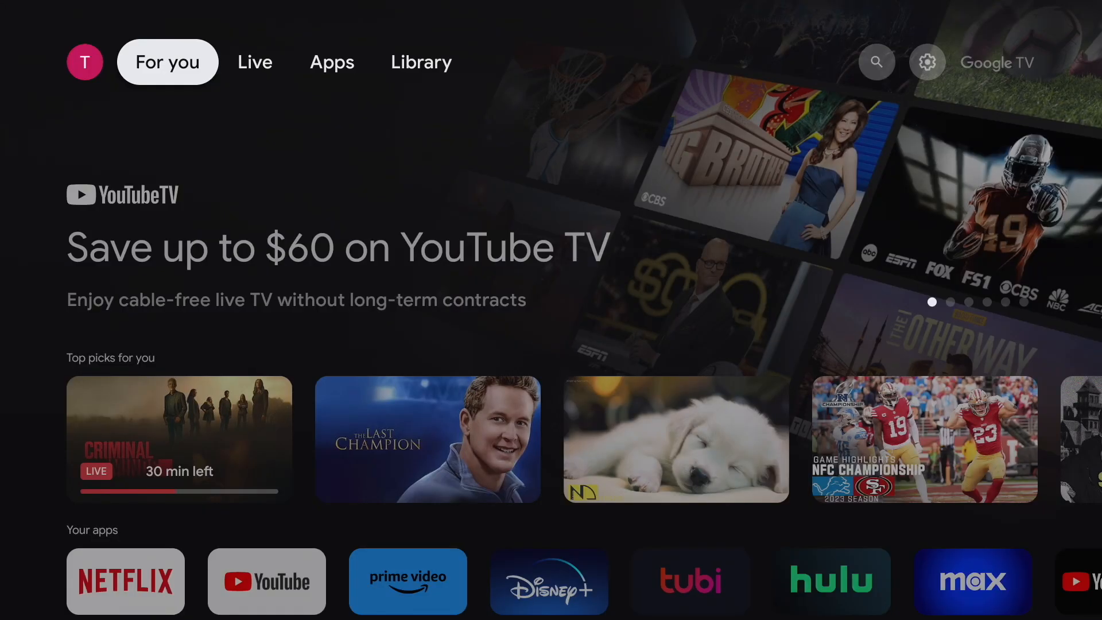
From Library, open device settings through the quick settings gear and reach System > About
left_click(254, 62)
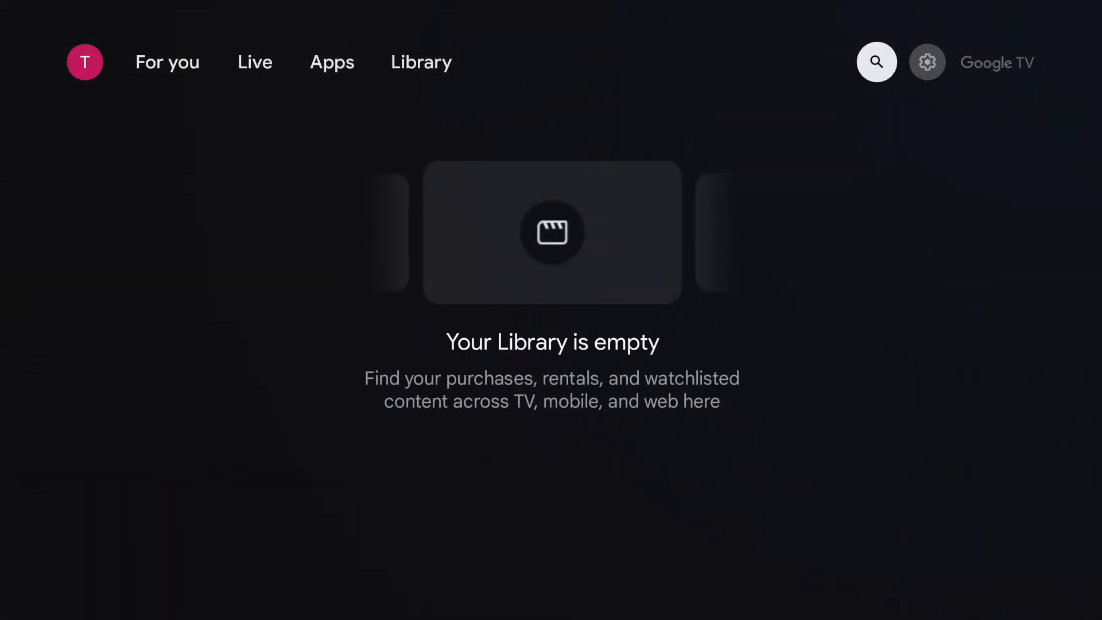
left_click(927, 62)
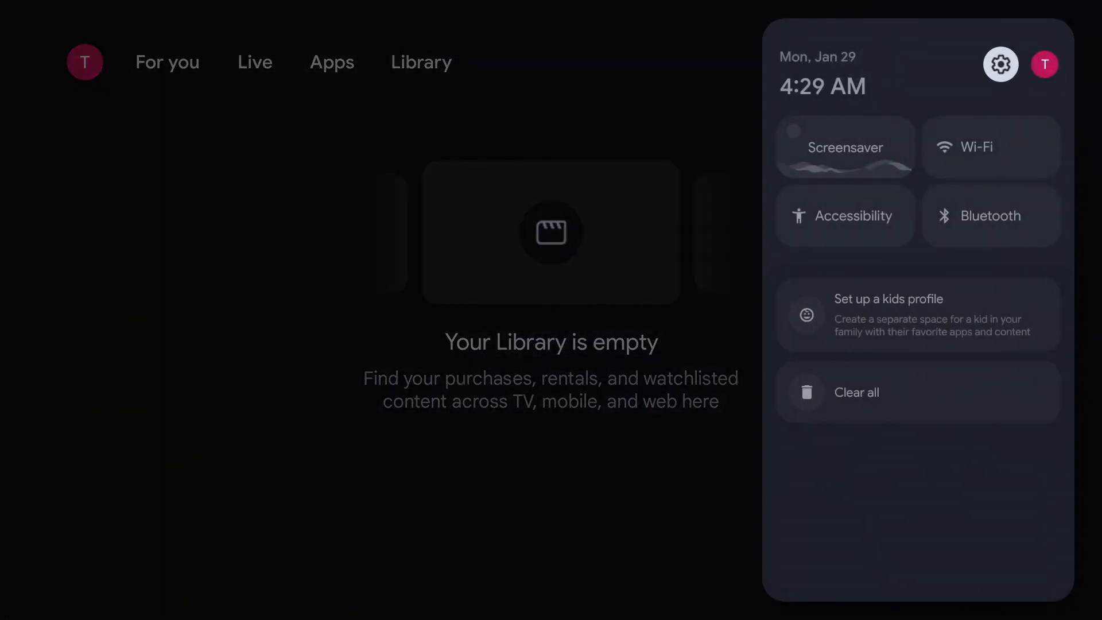
left_click(999, 64)
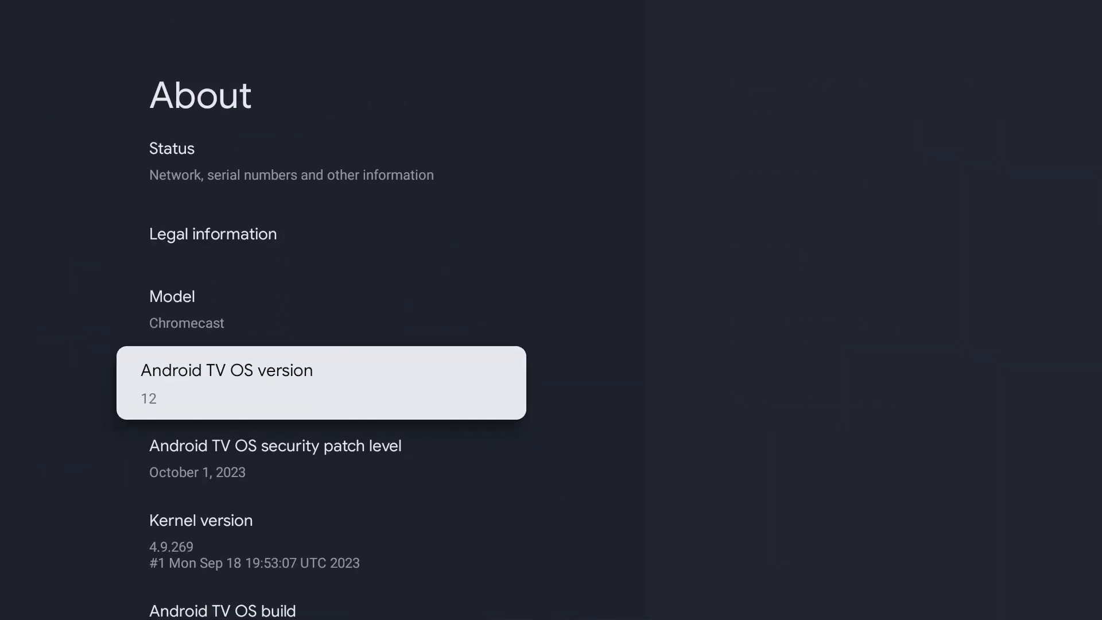
Unlock developer mode by repeatedly selecting the Android TV OS build entry
scroll("down", 3)
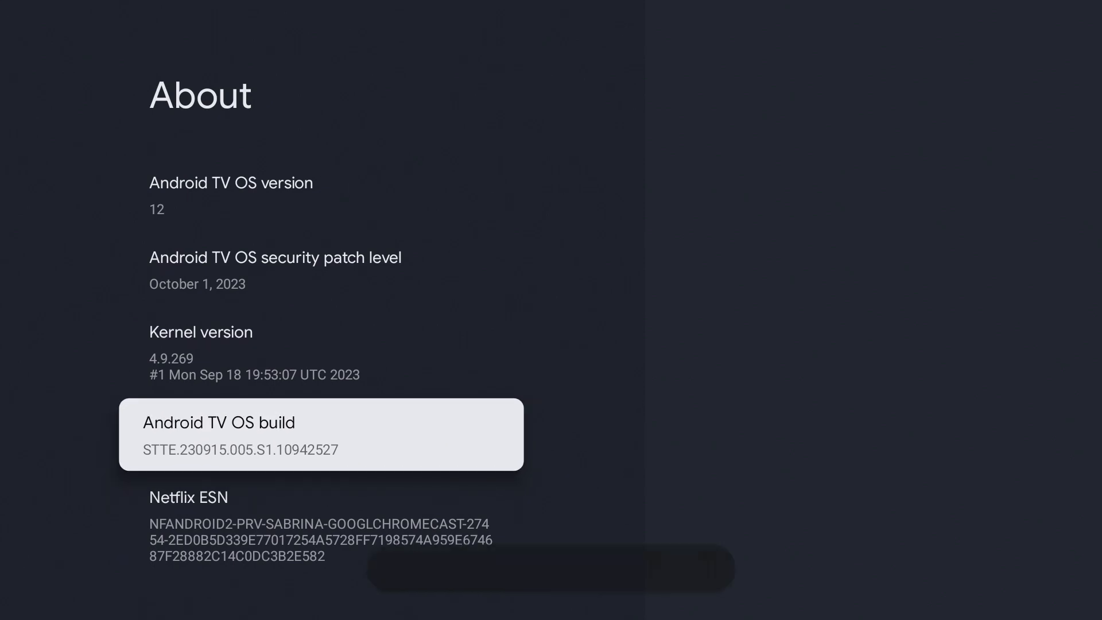
left_click(320, 434)
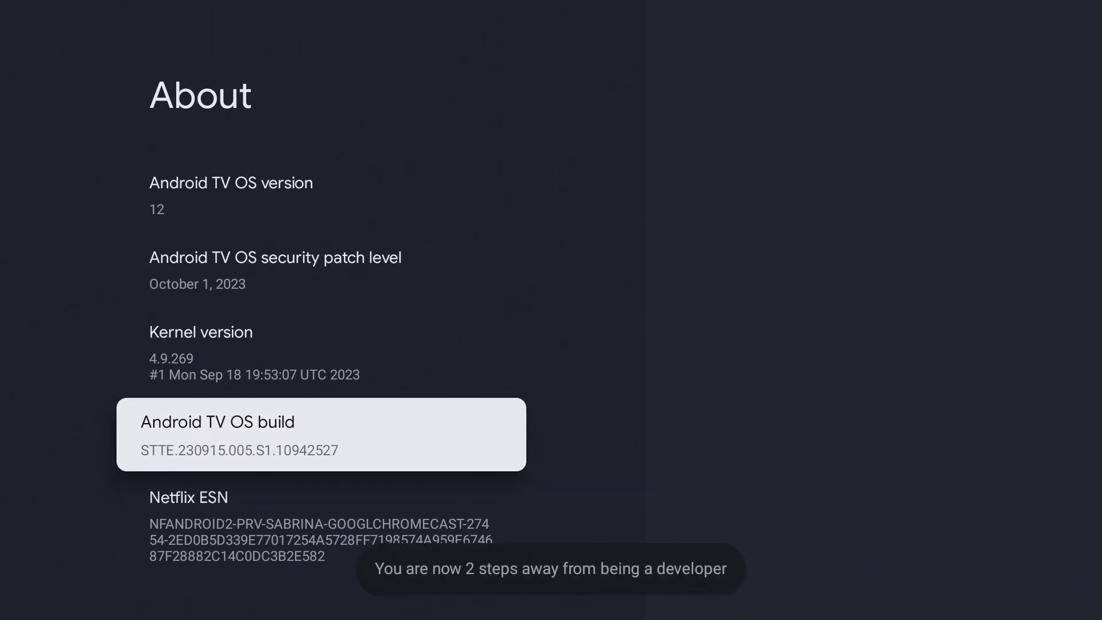
left_click(321, 434)
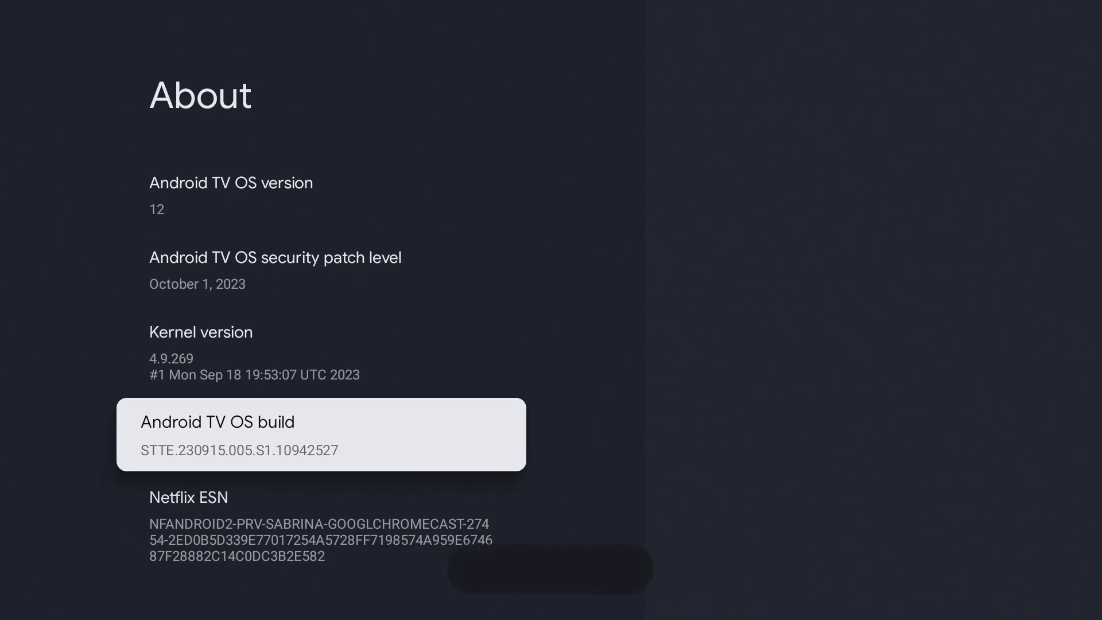
left_click(321, 434)
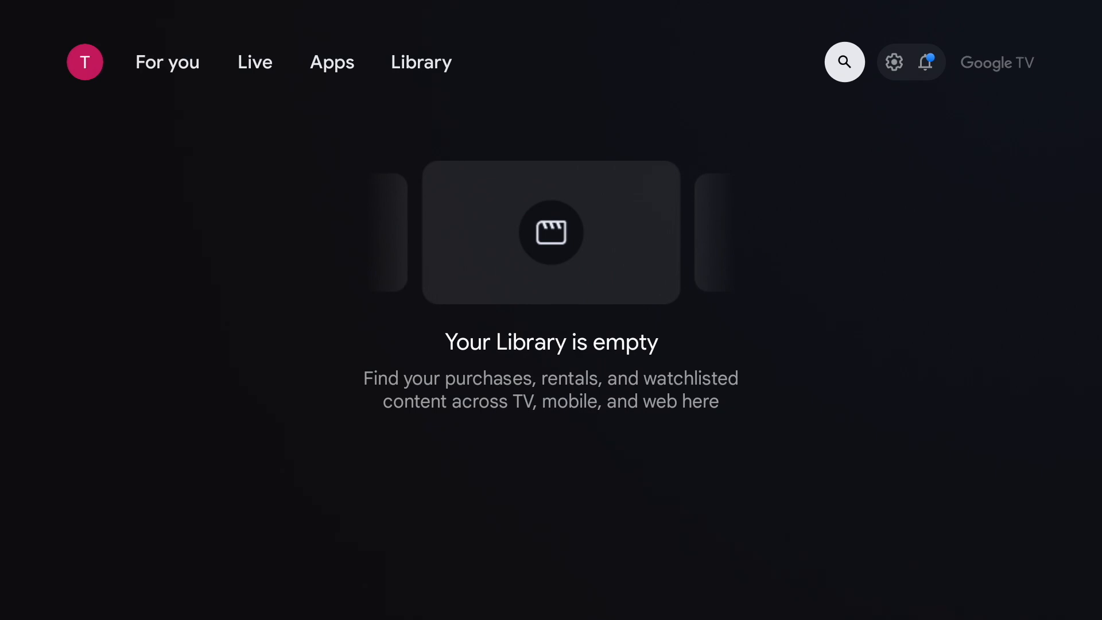
Install Downloader by AFTVnews from the Apps page and launch it
left_click(845, 62)
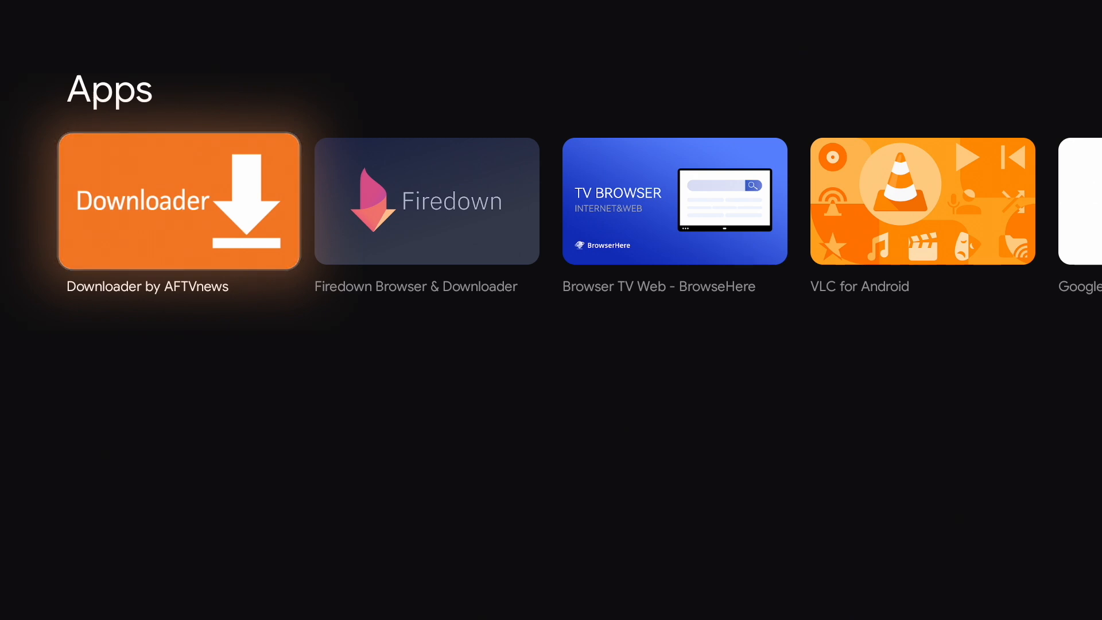
left_click(178, 201)
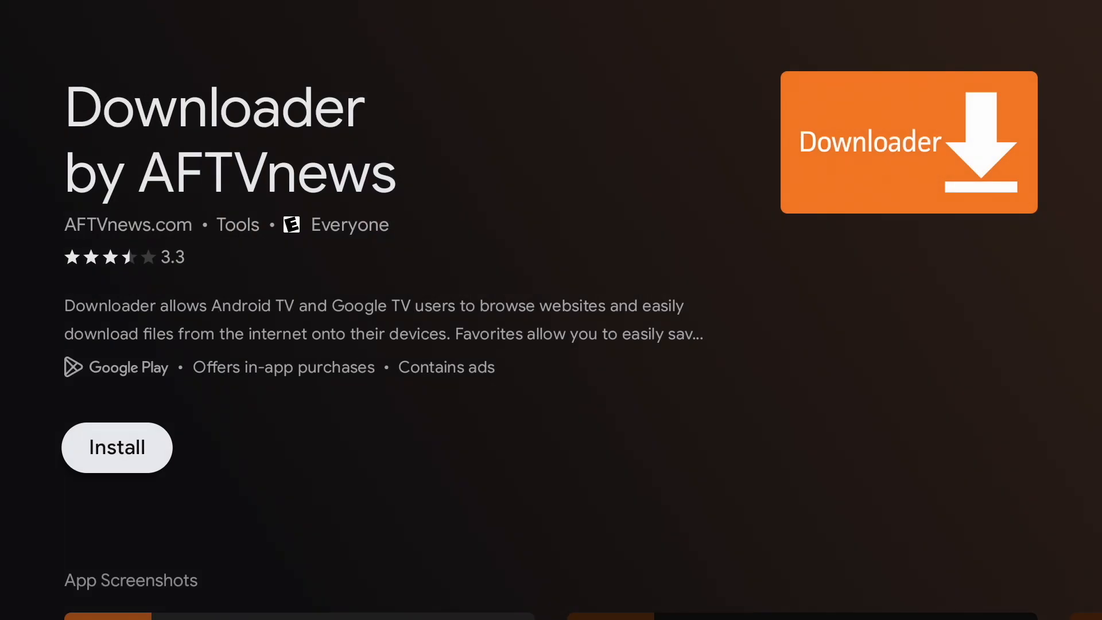
left_click(116, 448)
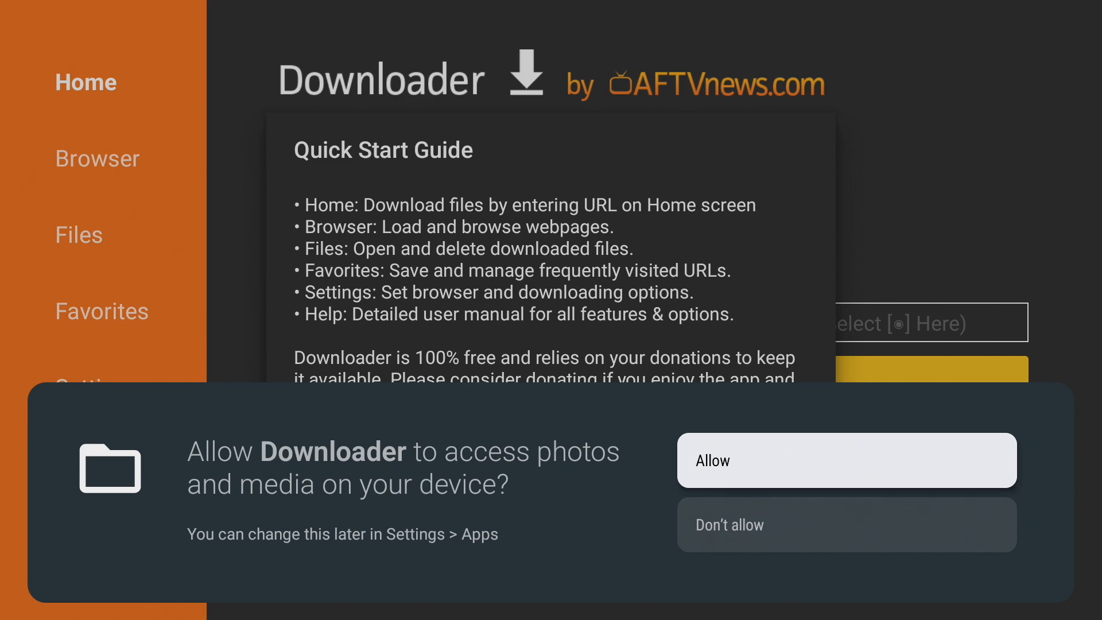
Allow Downloader media access, dismiss the quick start guide, and submit bit.ly/reodl
left_click(846, 460)
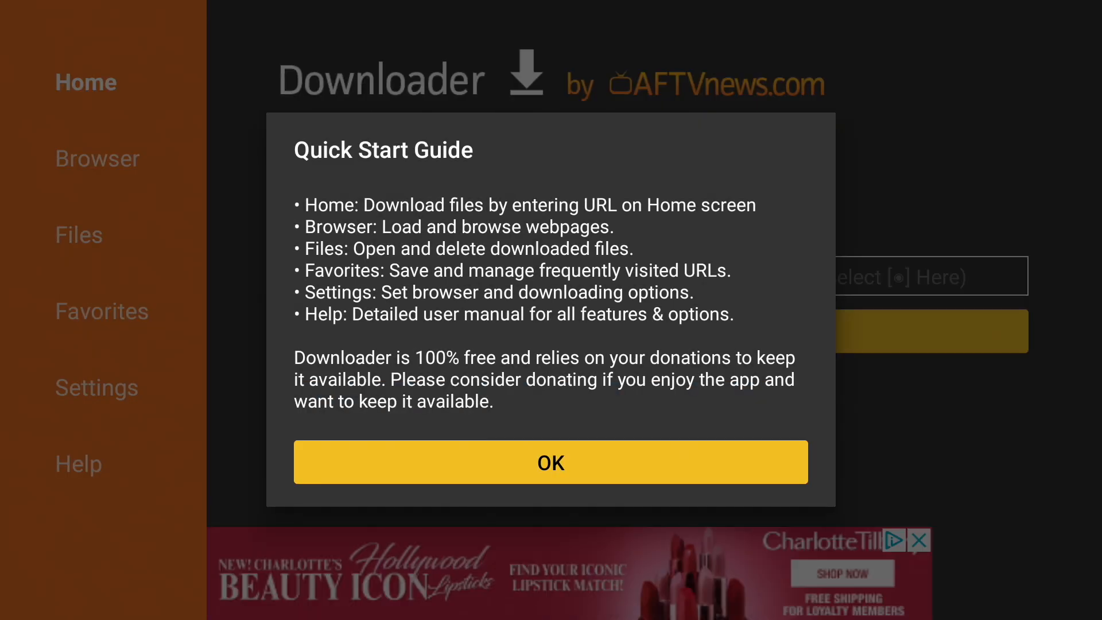
left_click(551, 462)
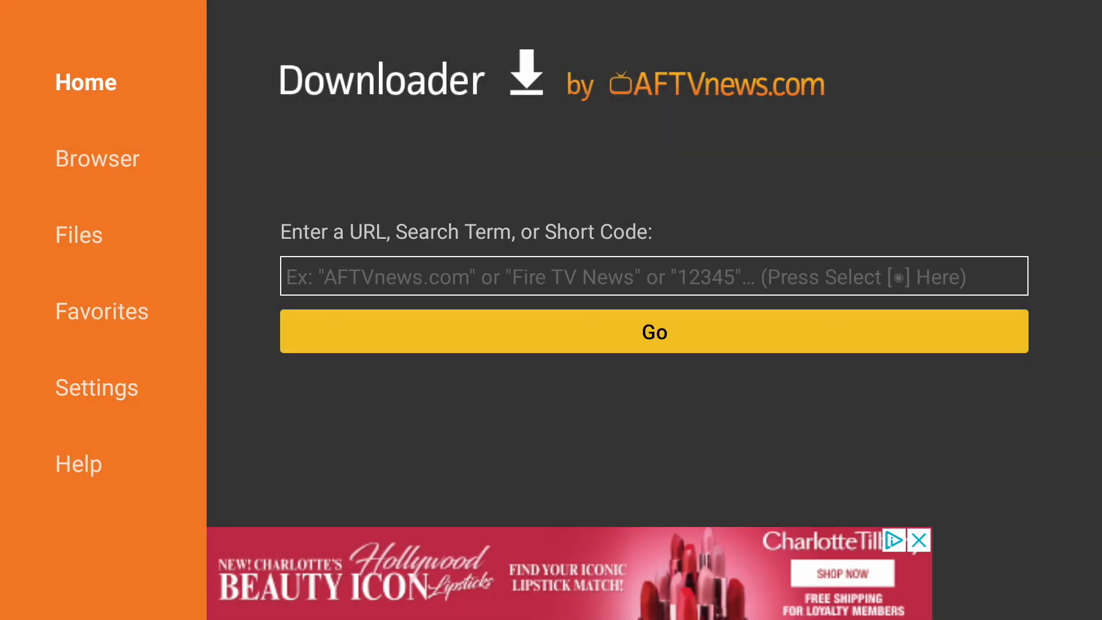
left_click(654, 276)
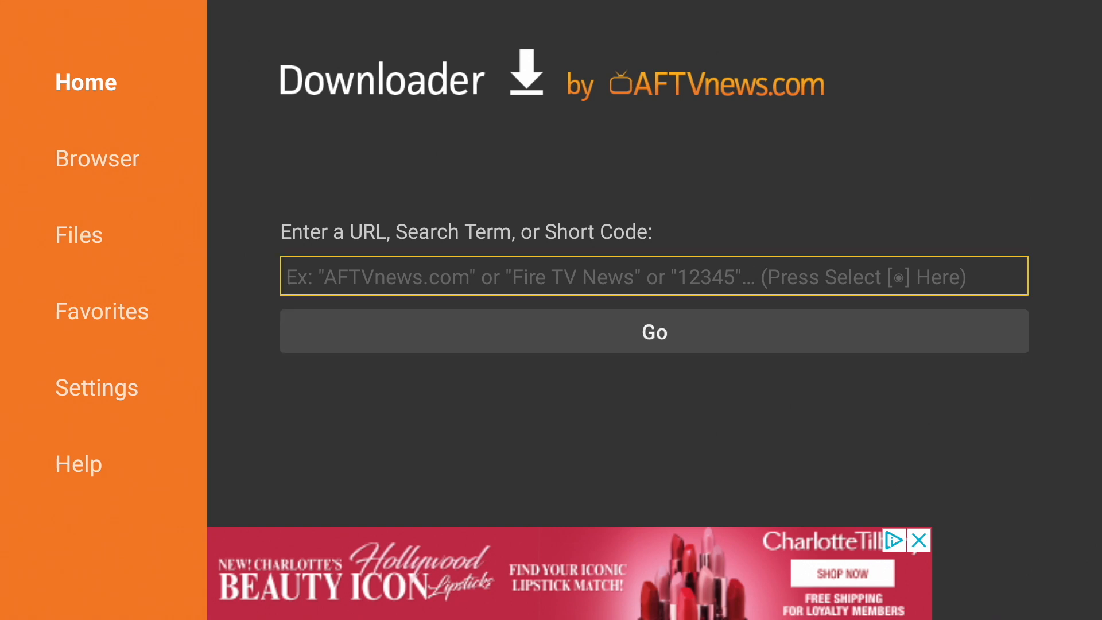
type("bit.ly")
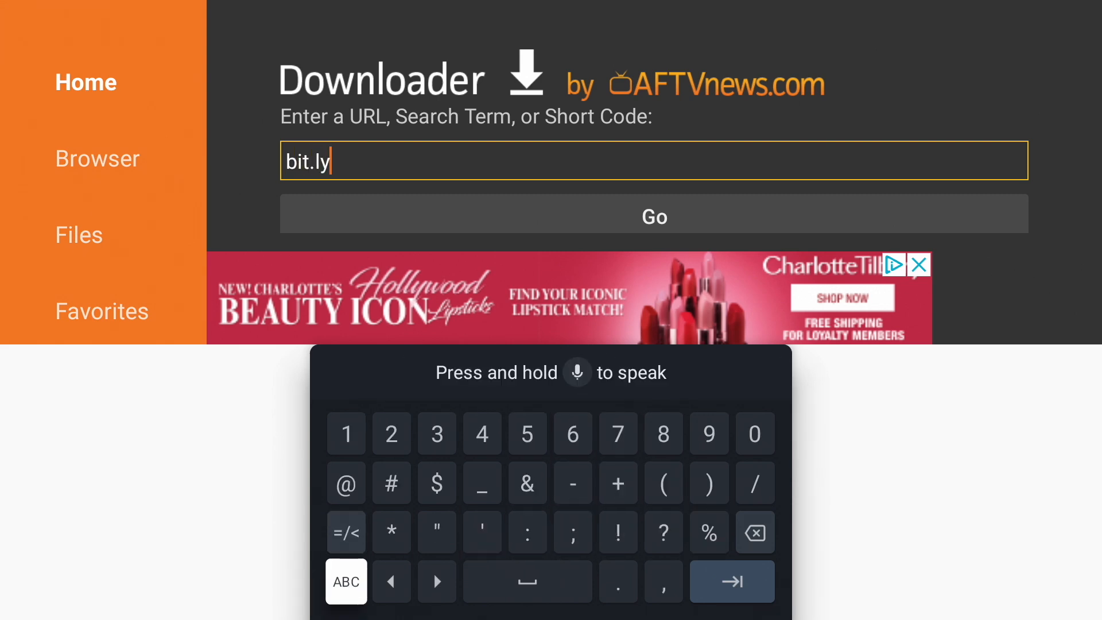
type("/reodl")
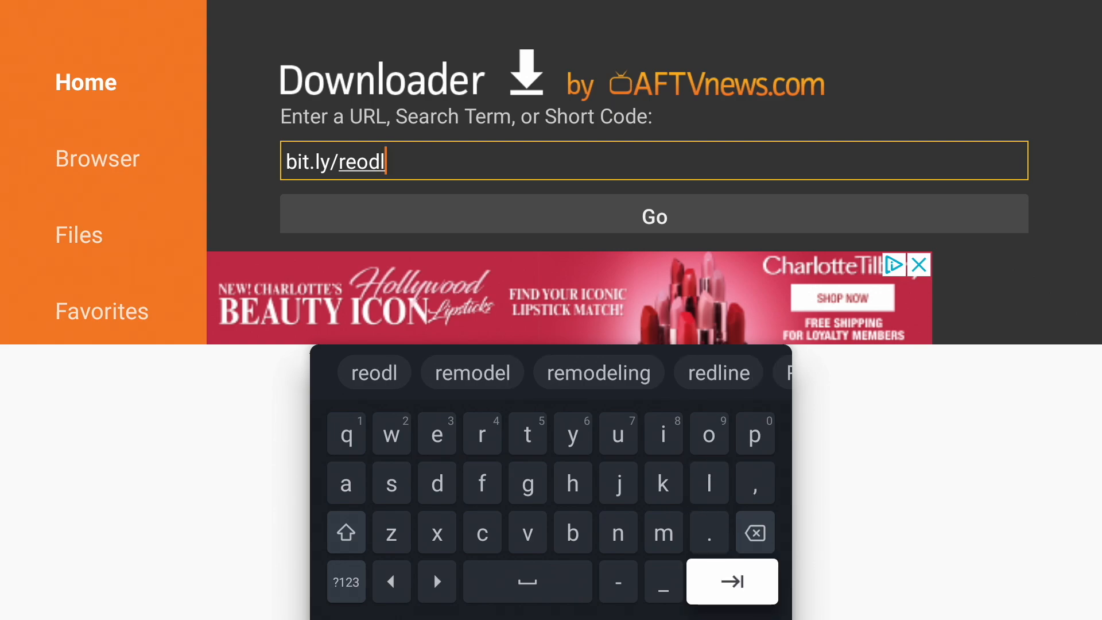
left_click(654, 214)
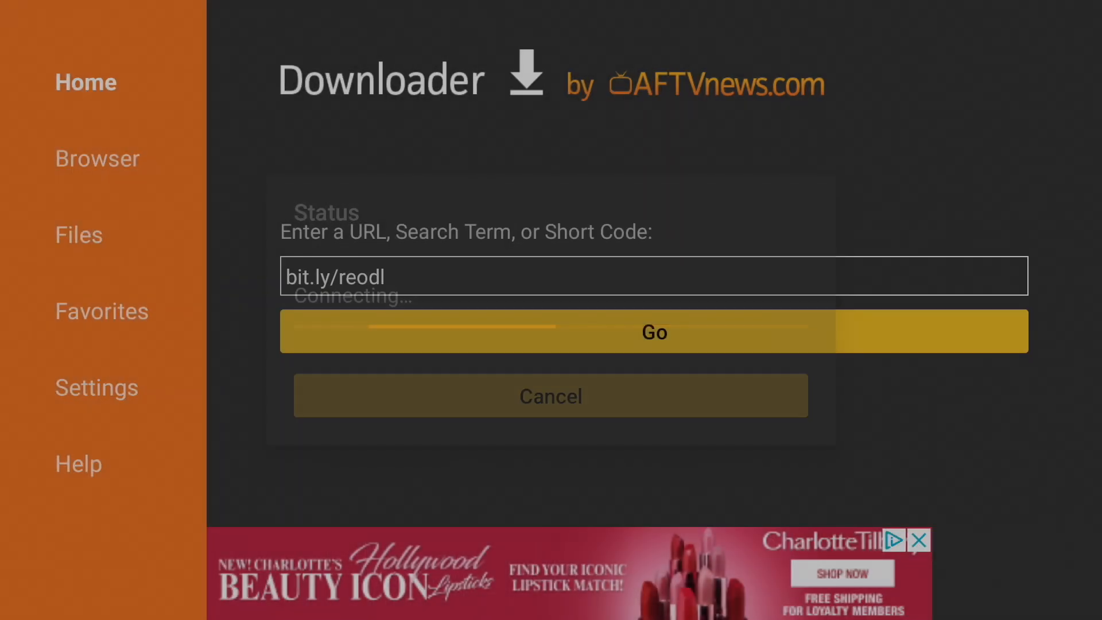
Download the Reolink .APK (version 4.43) from the rawapk page and start installing it
left_click(654, 331)
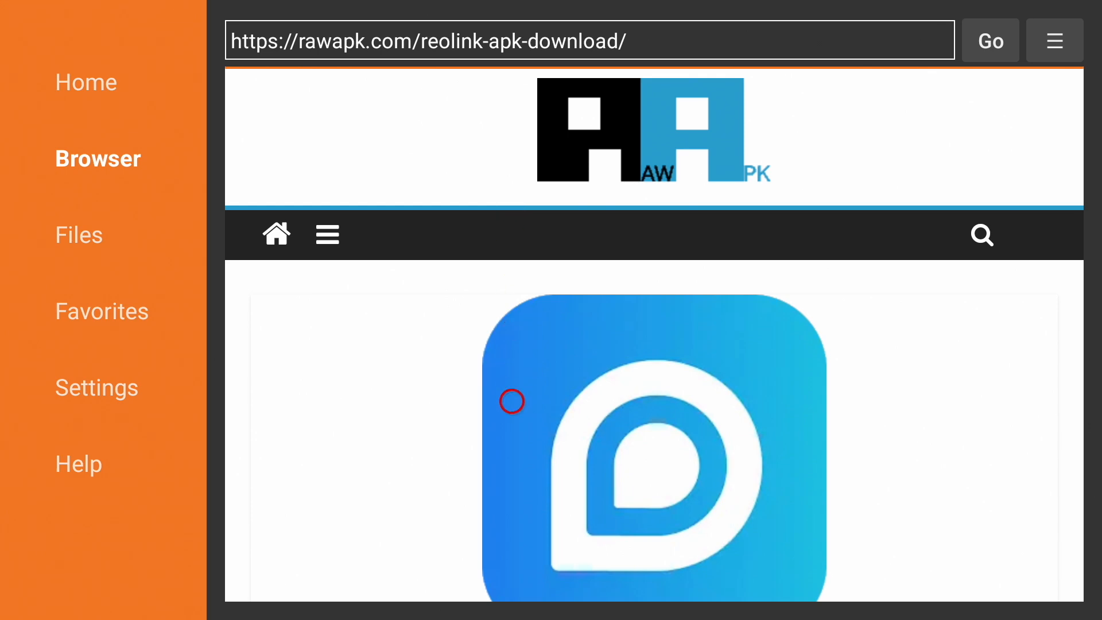
scroll("down", 3)
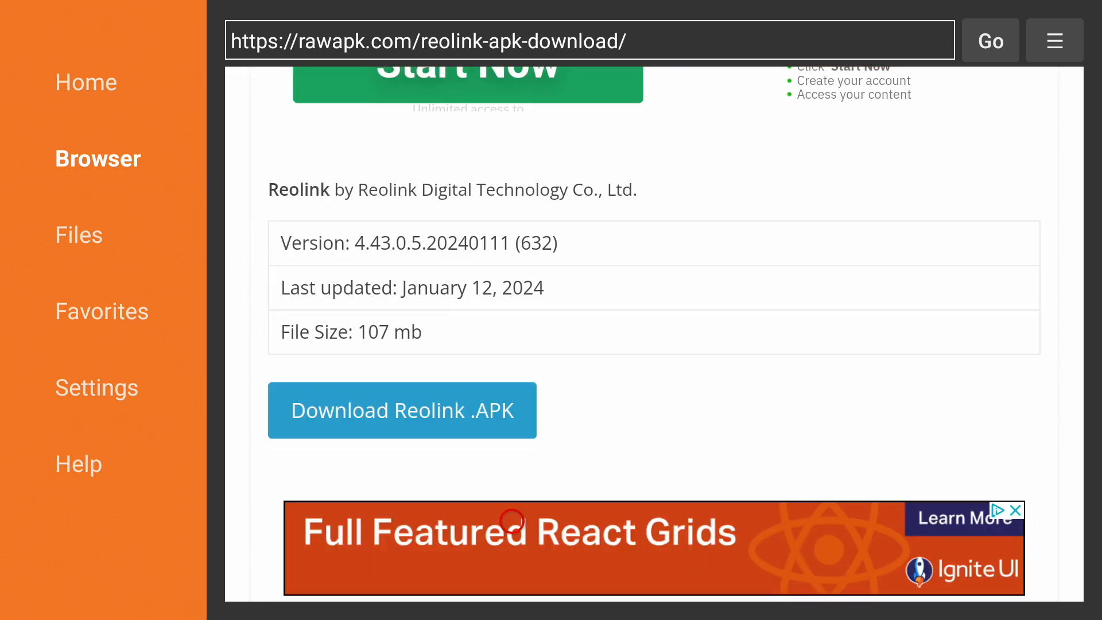
mouse_move(473, 395)
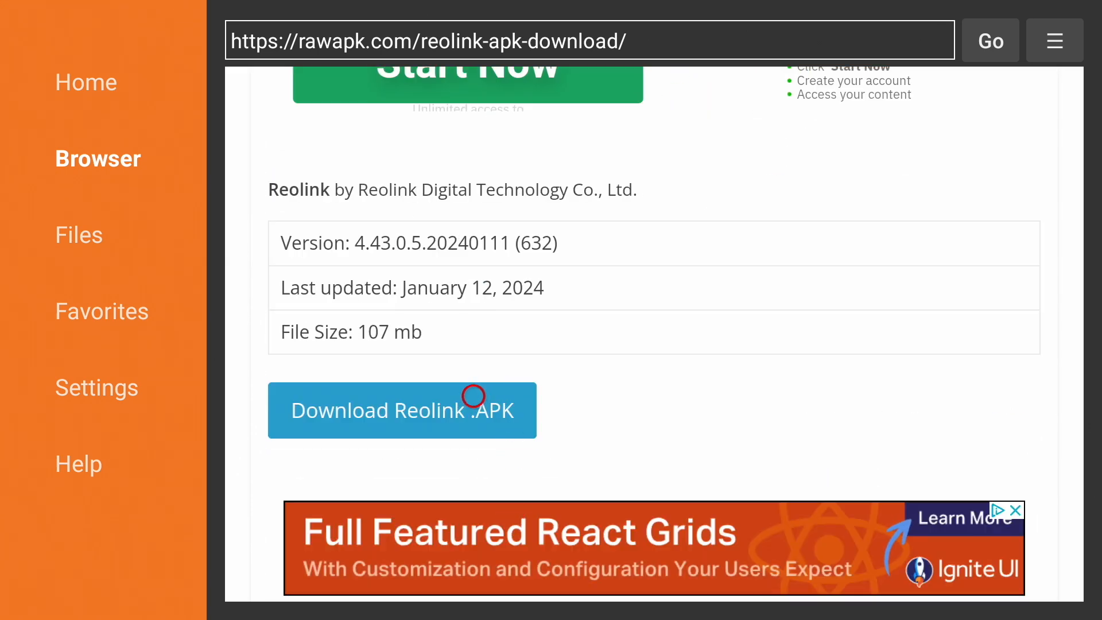
left_click(401, 410)
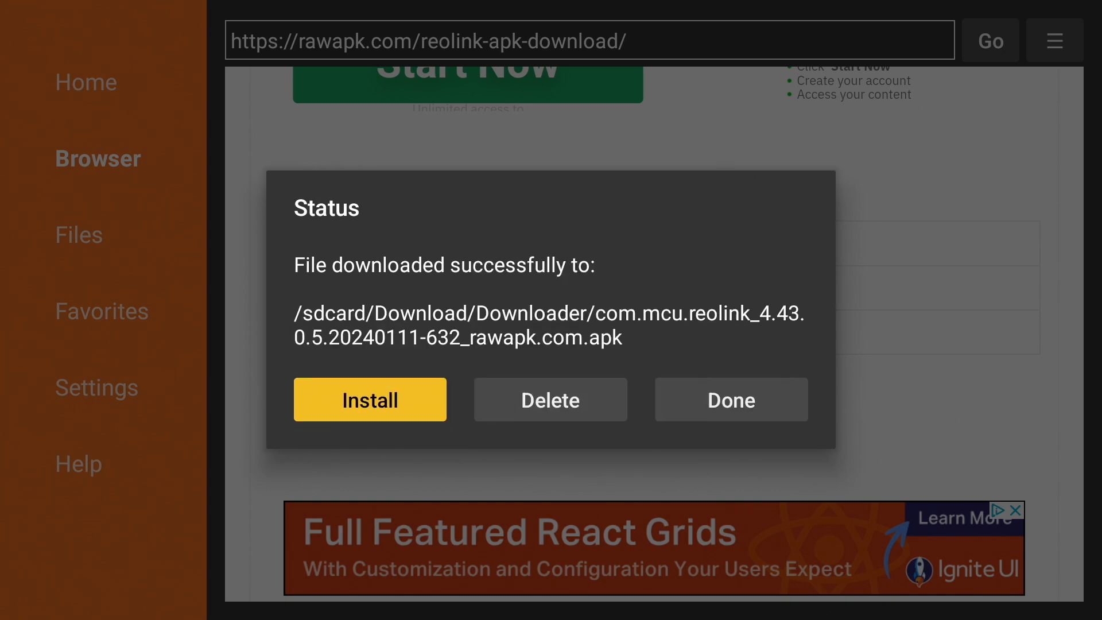
left_click(369, 399)
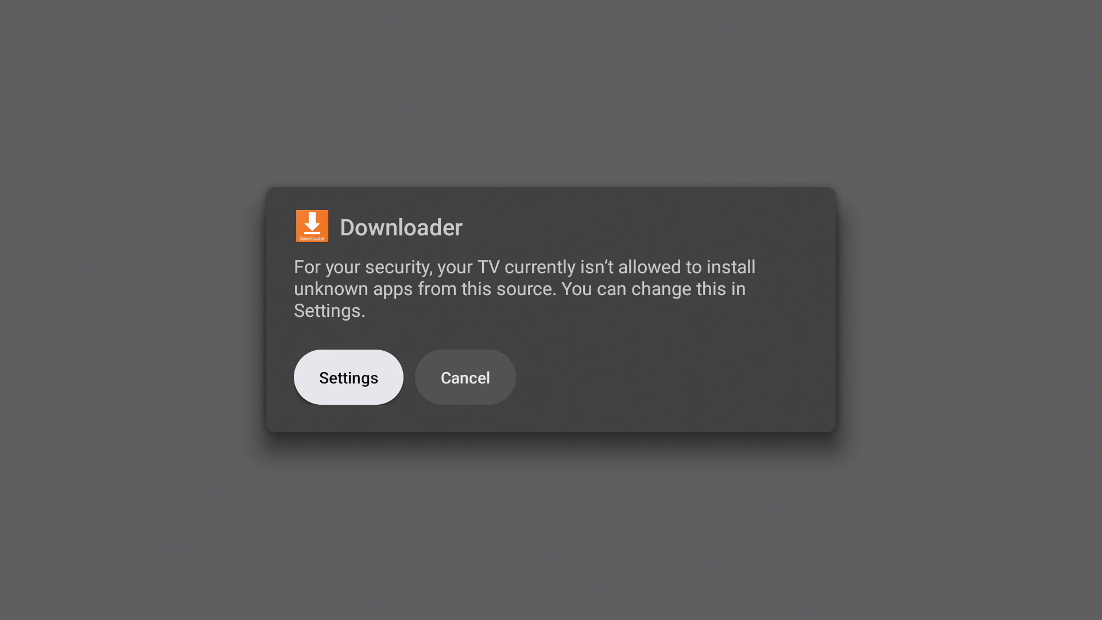
Let Downloader install unknown apps, then install Reolink and dismiss the confirmation
left_click(347, 377)
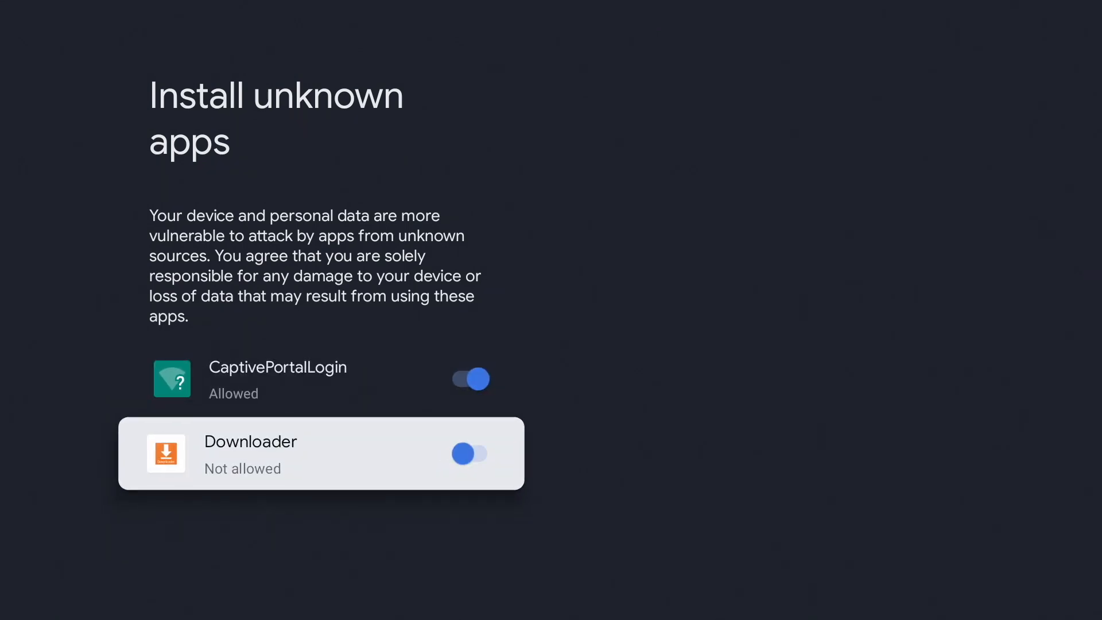
left_click(470, 453)
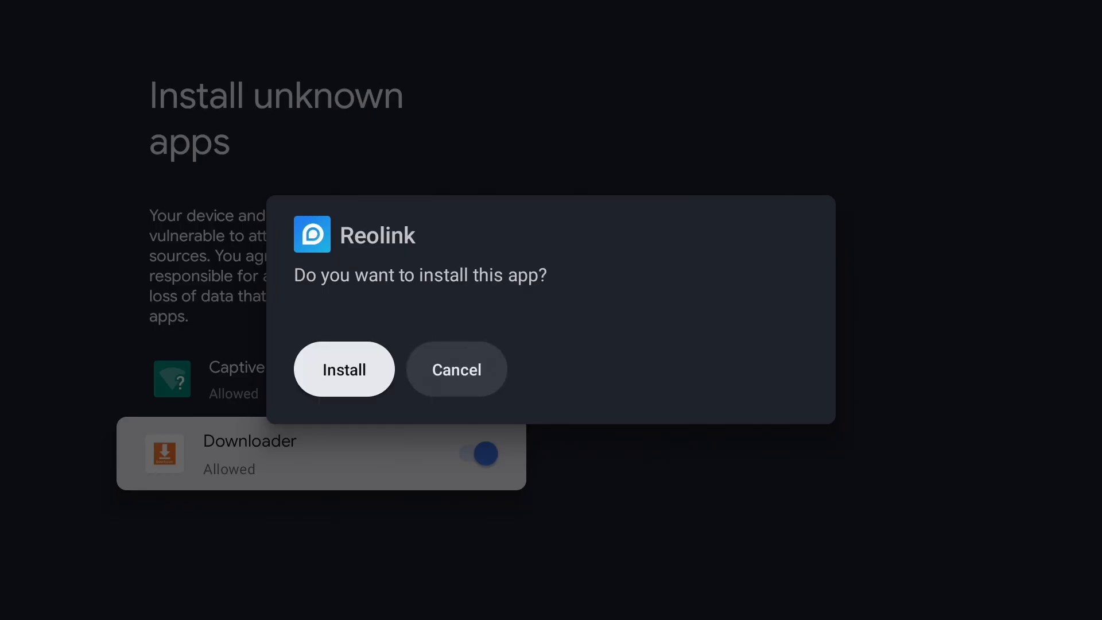
left_click(344, 369)
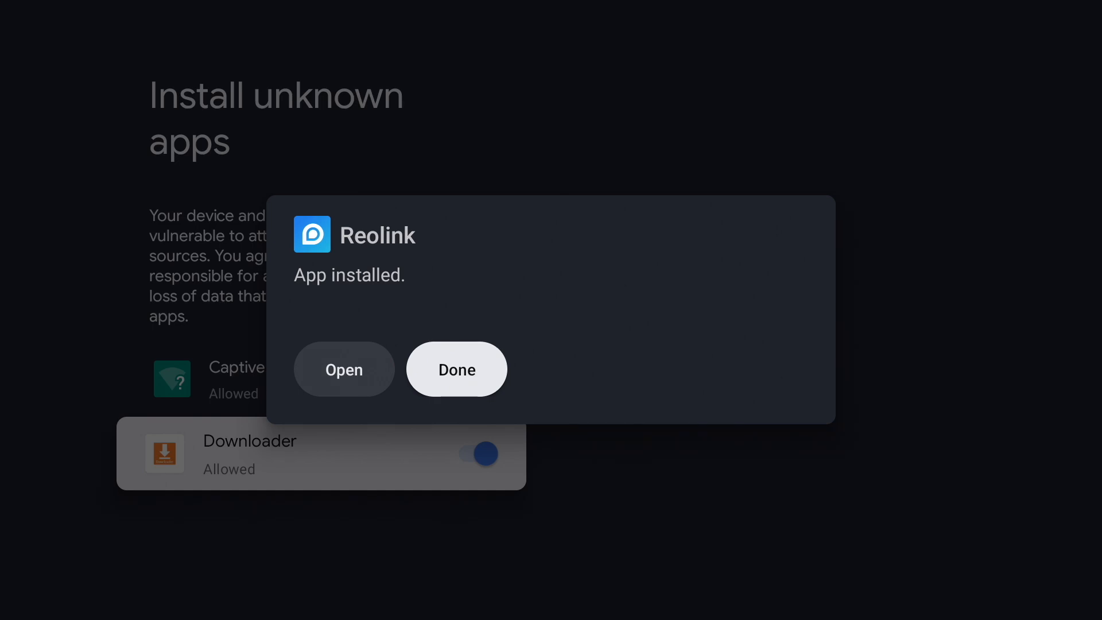
left_click(455, 369)
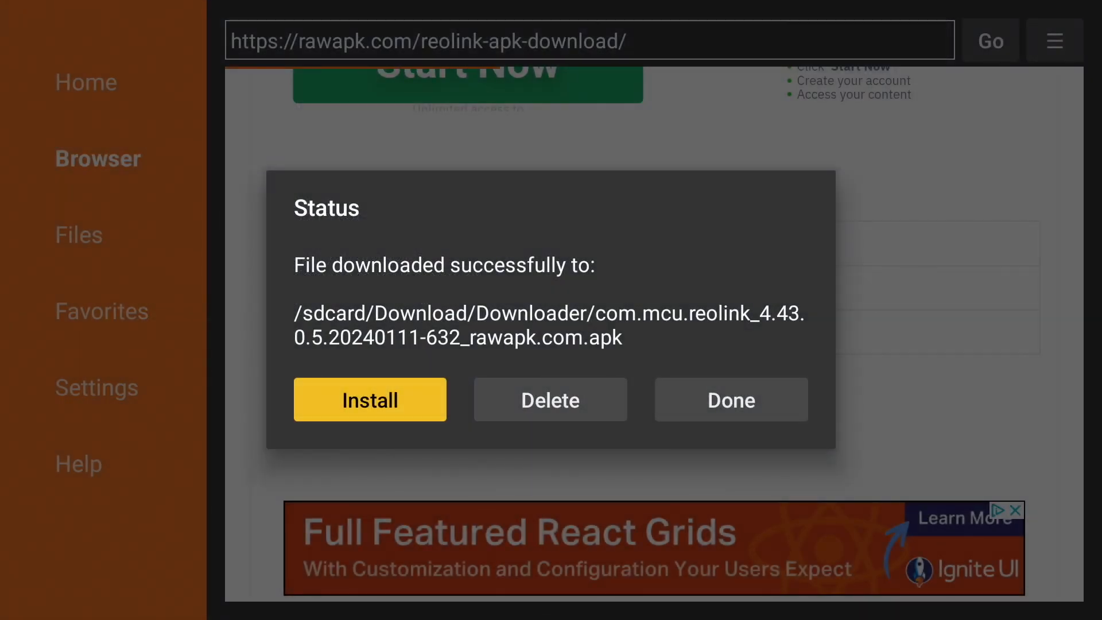
Delete the downloaded Reolink APK file in Downloader's Status dialog
left_click(550, 400)
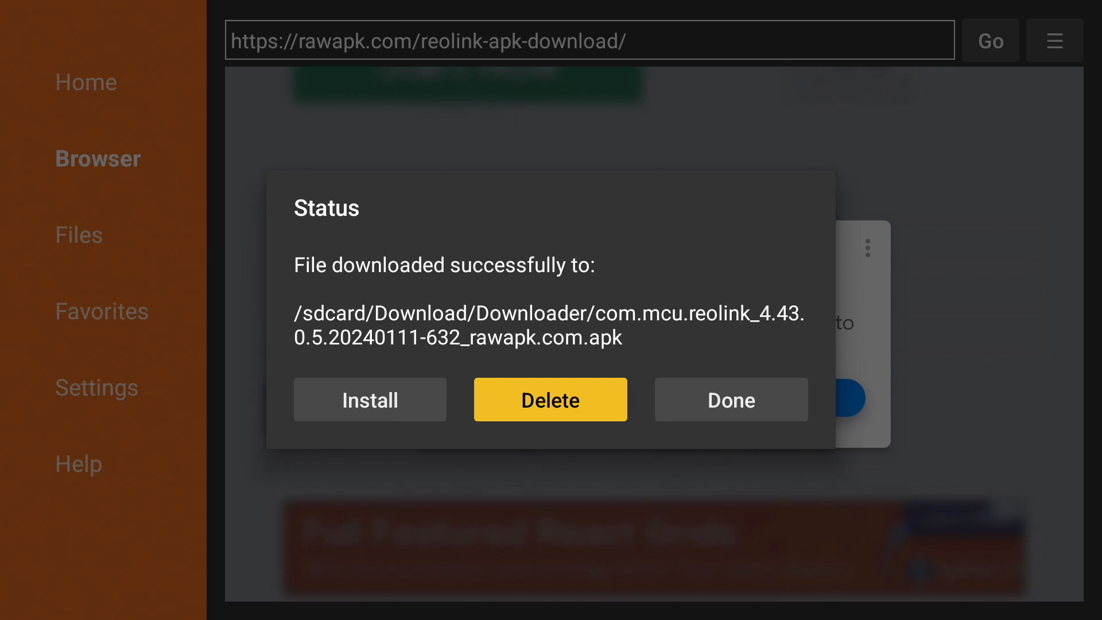
left_click(551, 399)
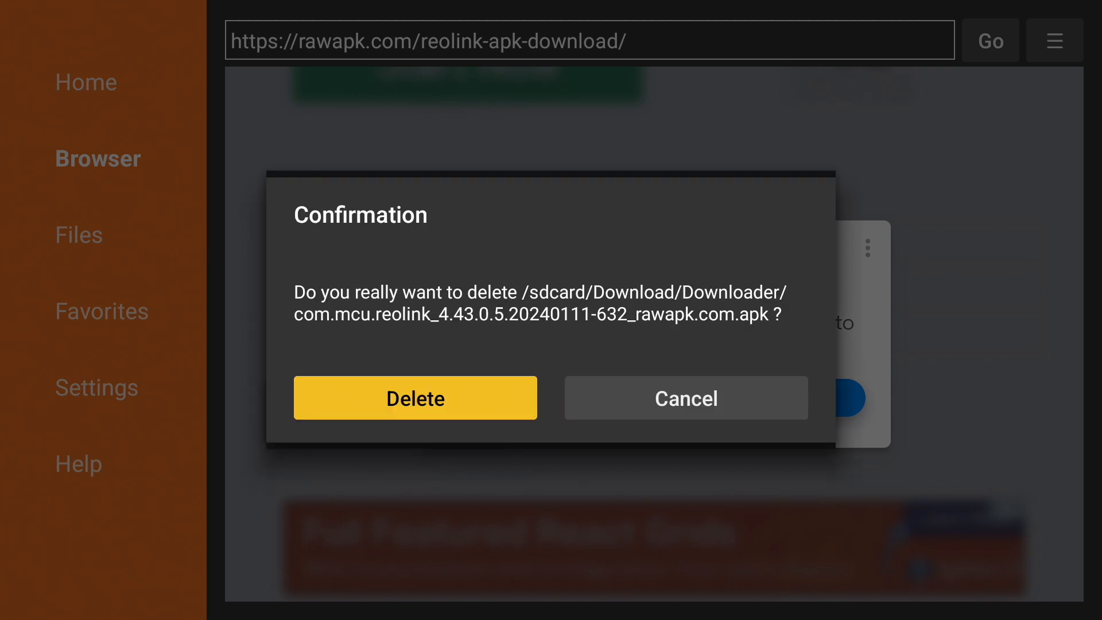
left_click(414, 398)
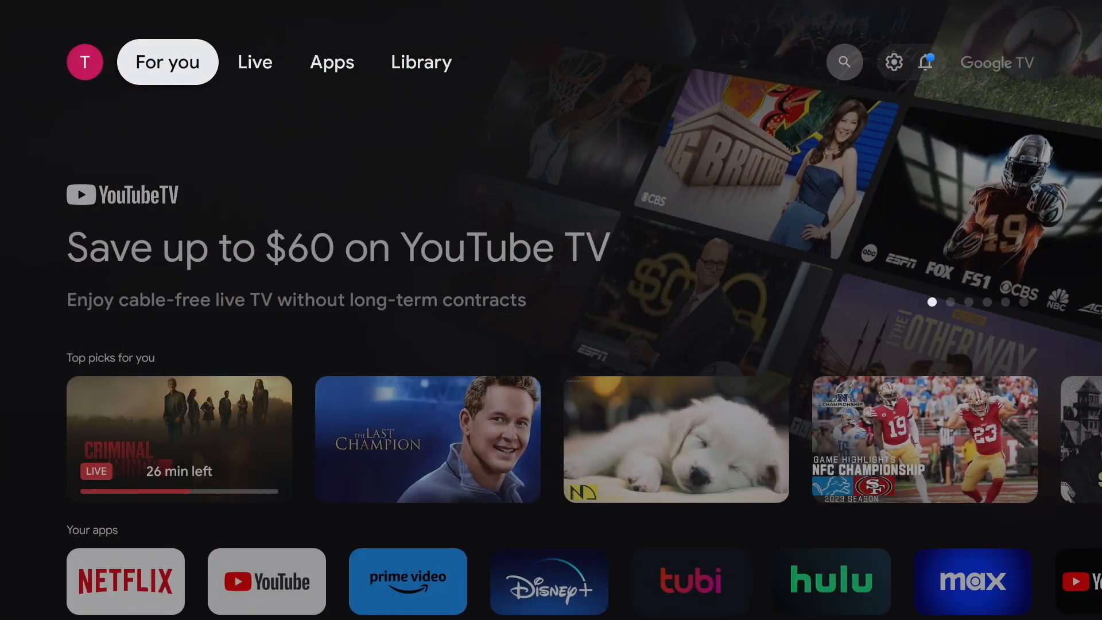
mouse_move(254, 62)
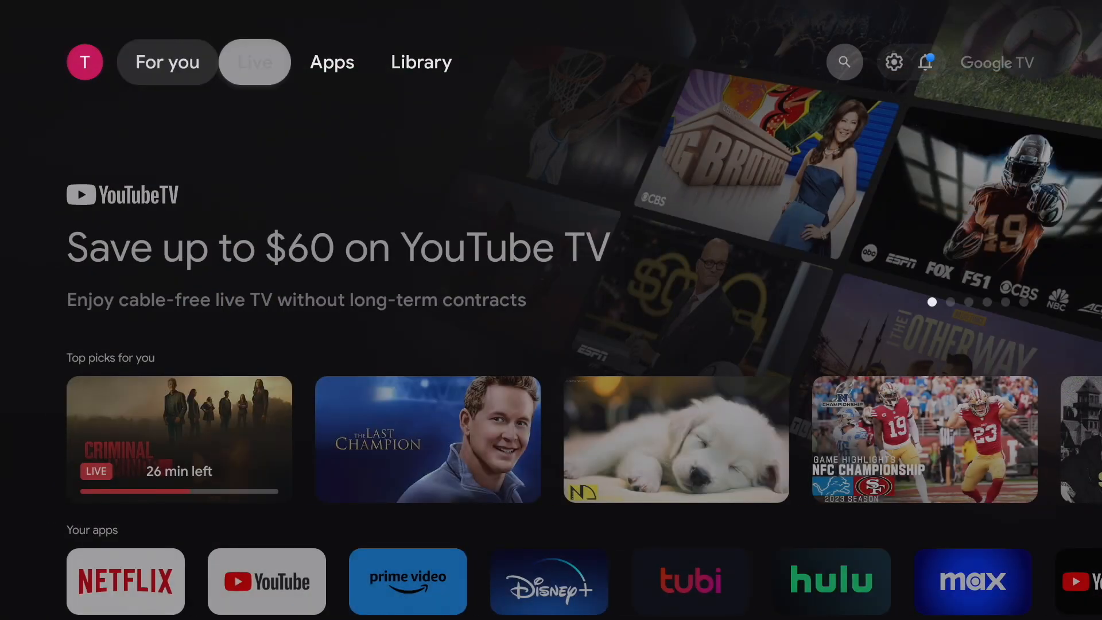
Find Downloader in the Apps tab's Your apps row, then view the empty Library page
left_click(331, 62)
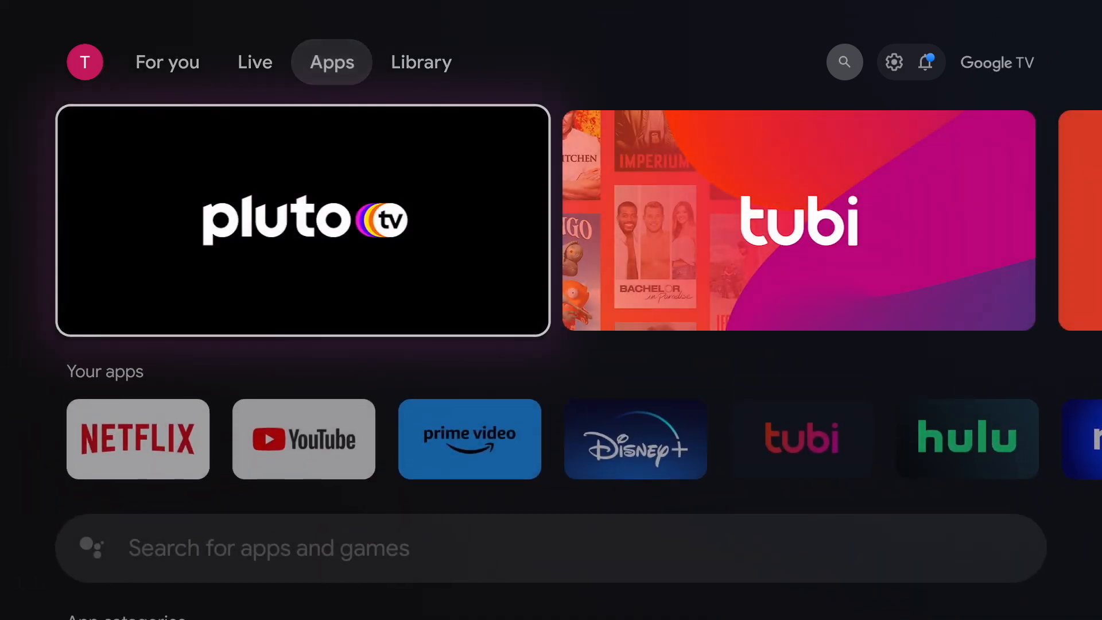
scroll("down", 3)
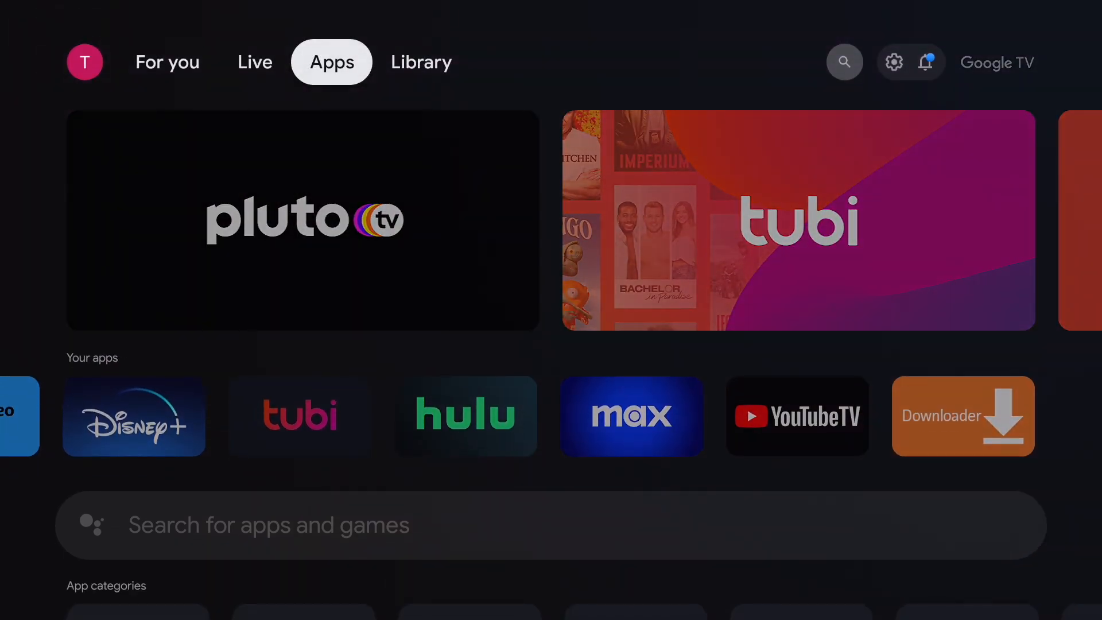
left_click(421, 62)
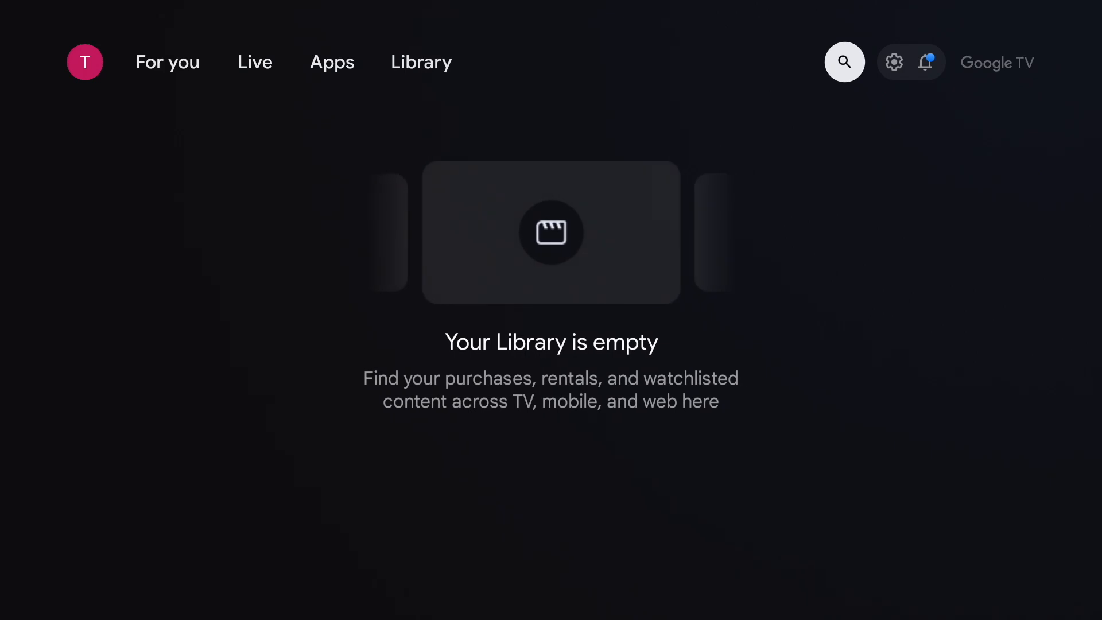
Pair Macbook's Mouse through Settings > Remotes & Accessories > Pair remote or accessory
left_click(926, 62)
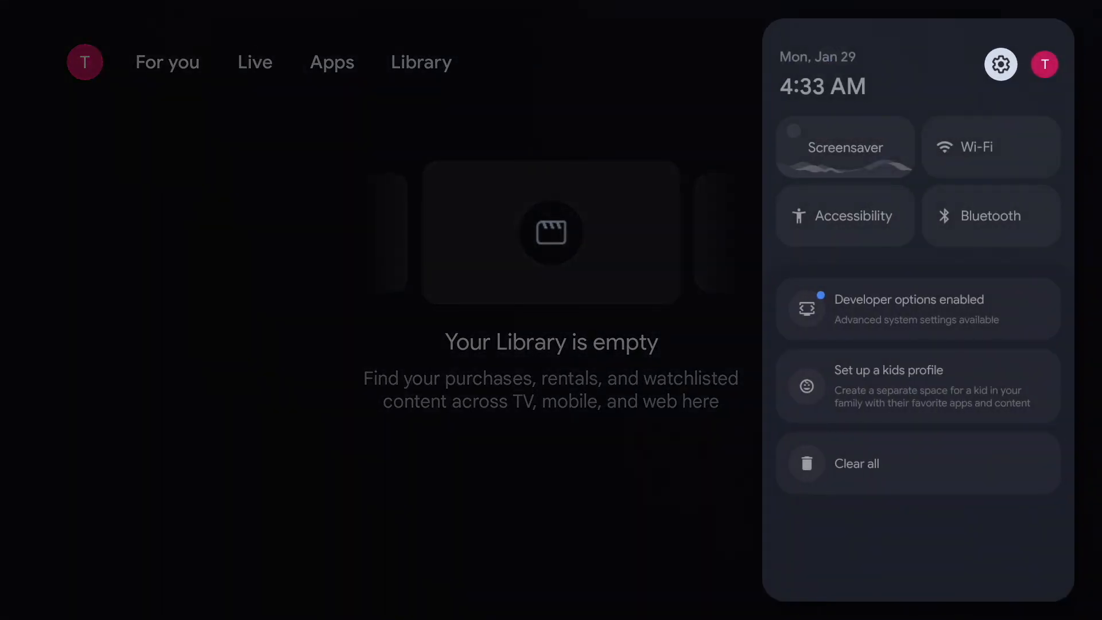
left_click(1000, 64)
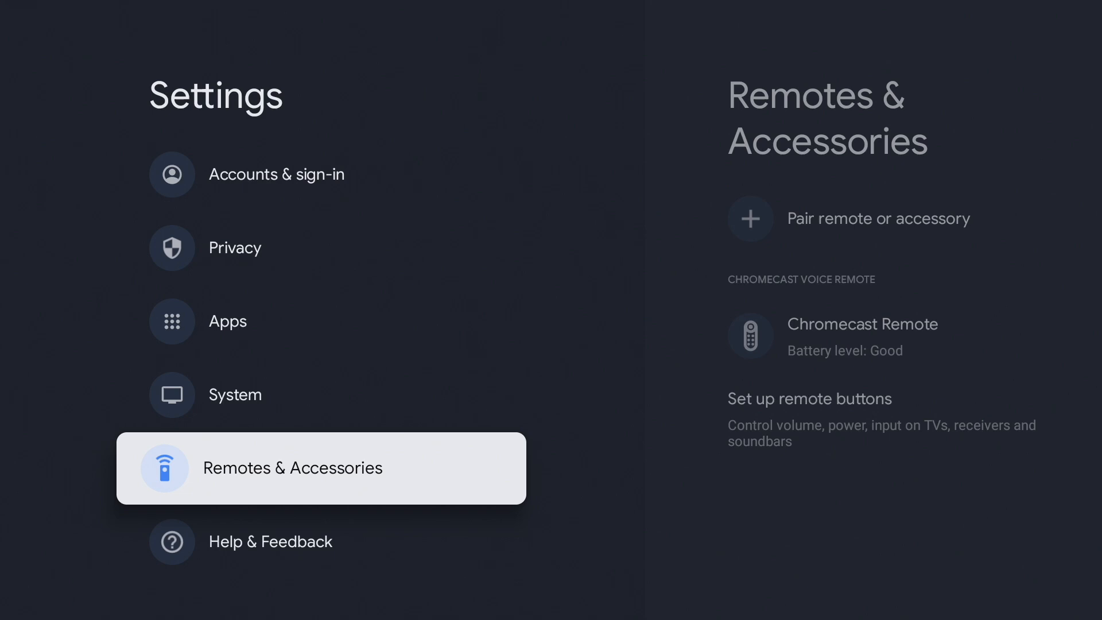
left_click(321, 467)
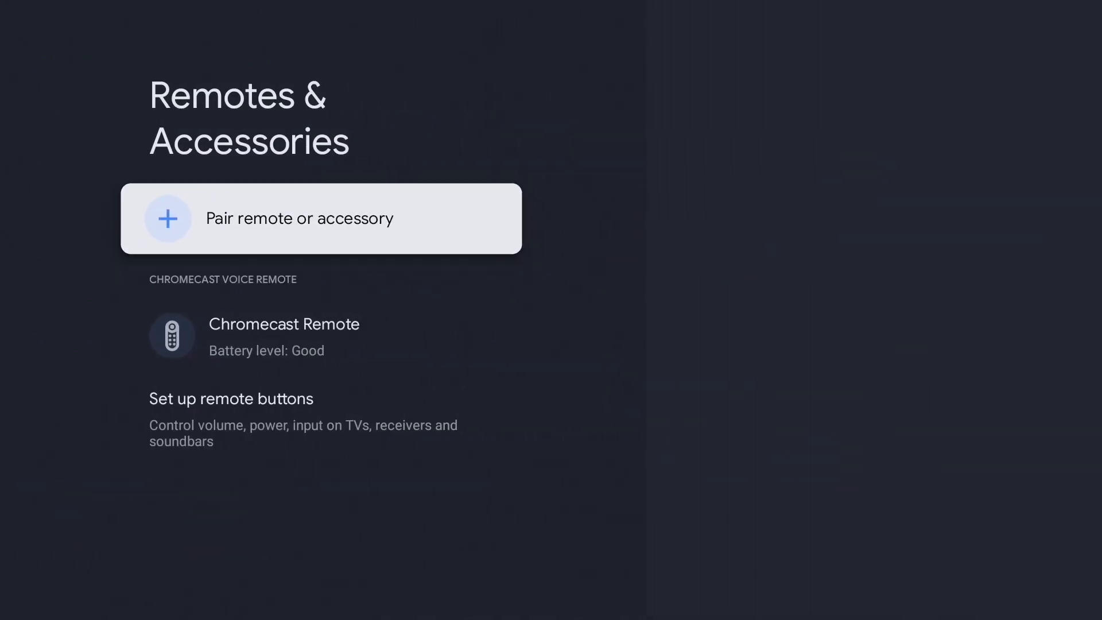
left_click(321, 218)
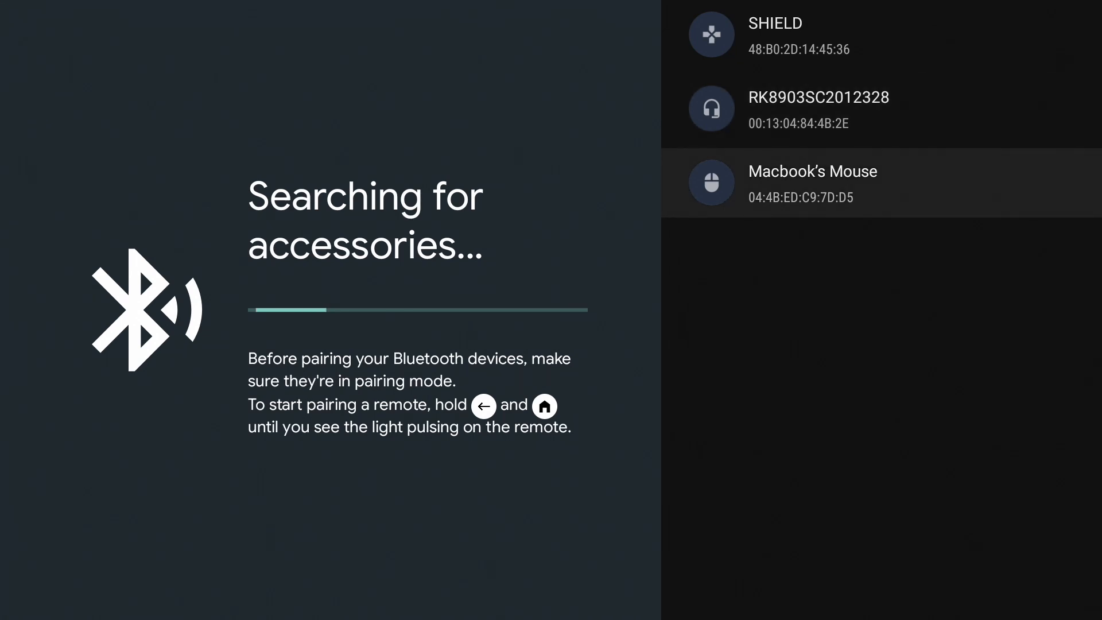
left_click(813, 184)
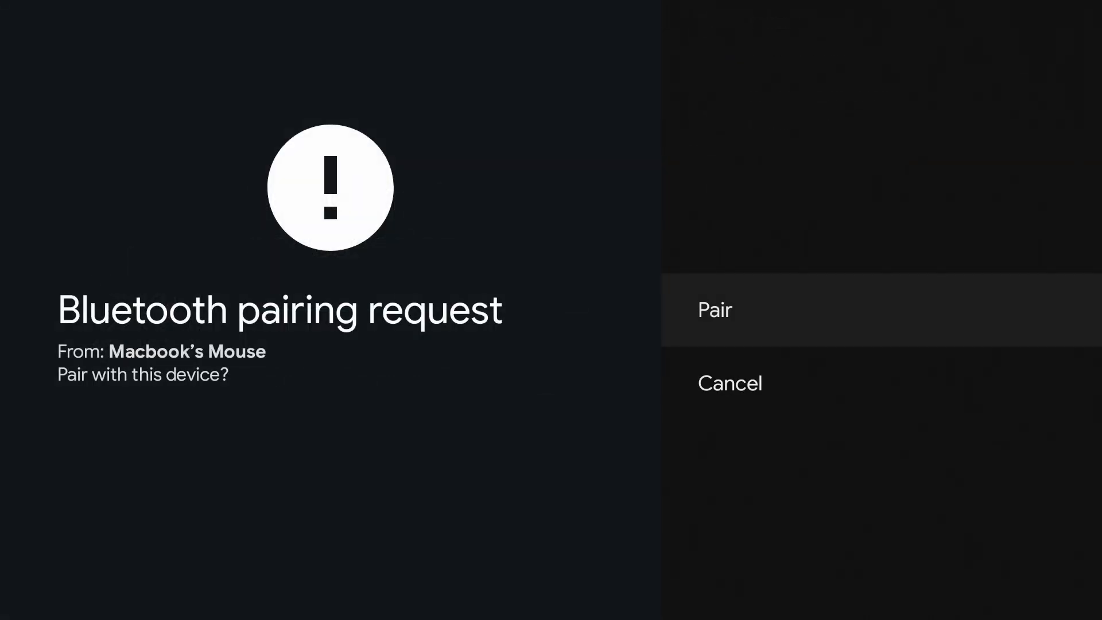
left_click(714, 309)
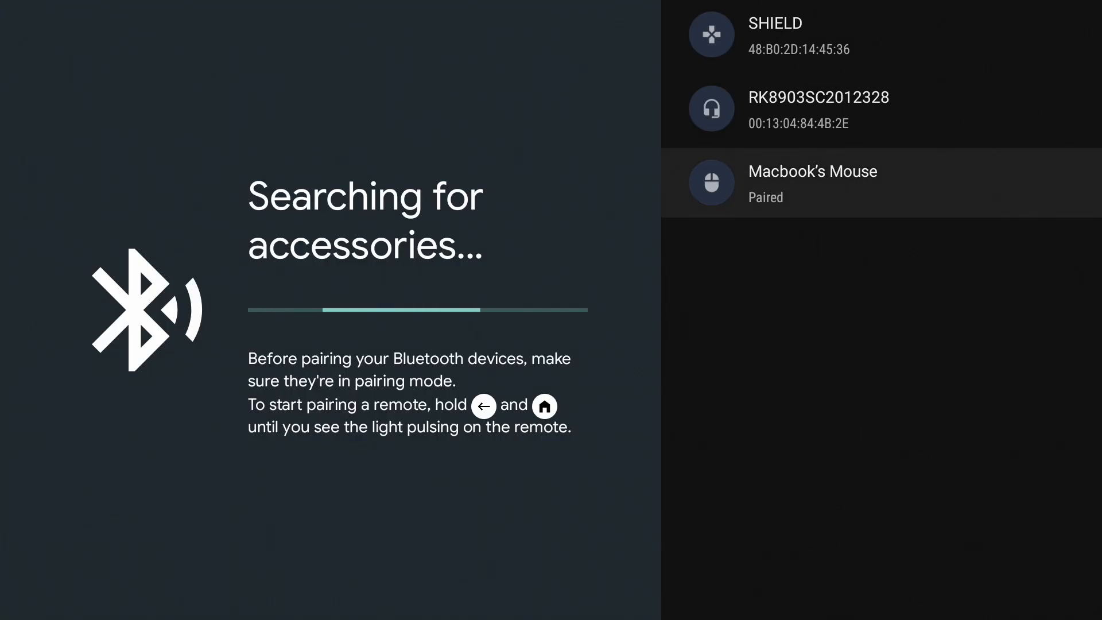
mouse_move(302, 344)
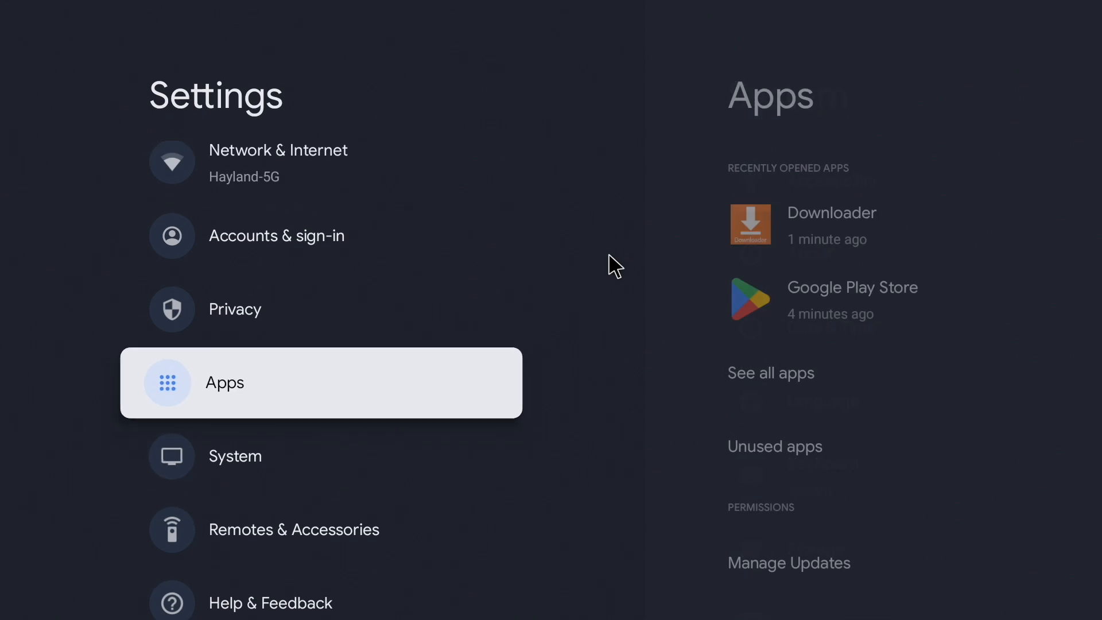
Open Settings > Apps > See all apps and scroll to Reolink's info page
left_click(320, 382)
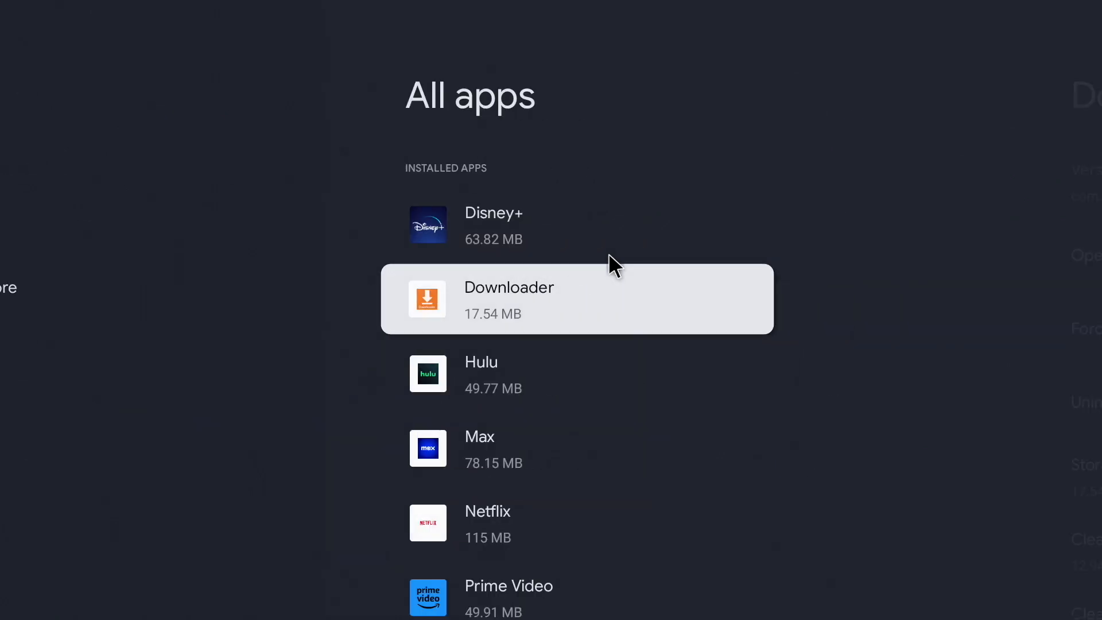
left_click(576, 298)
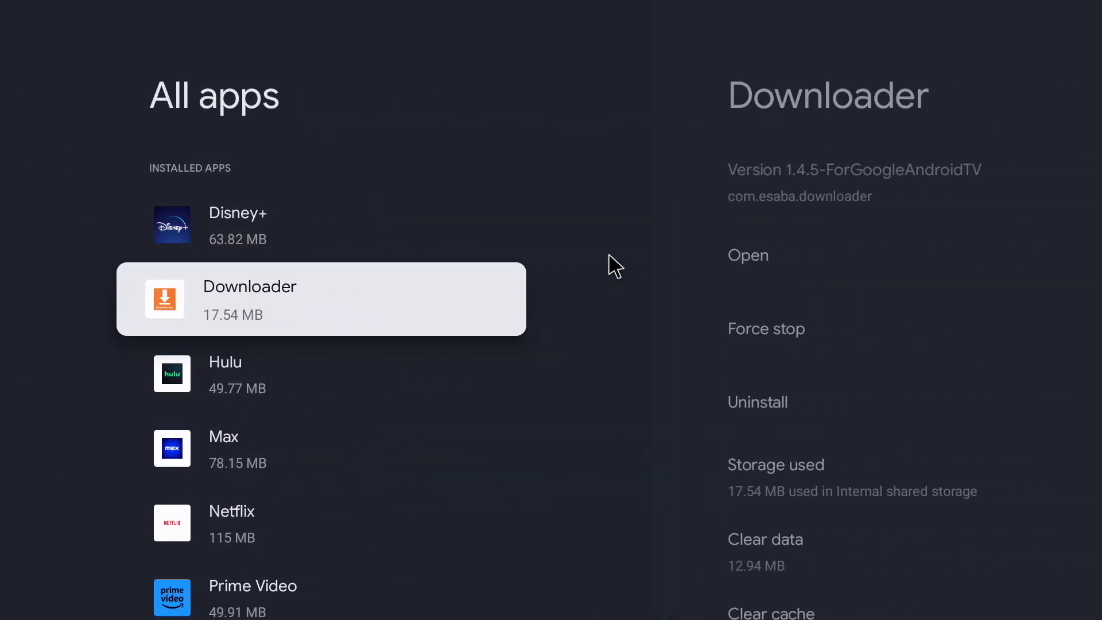
scroll("down", 3)
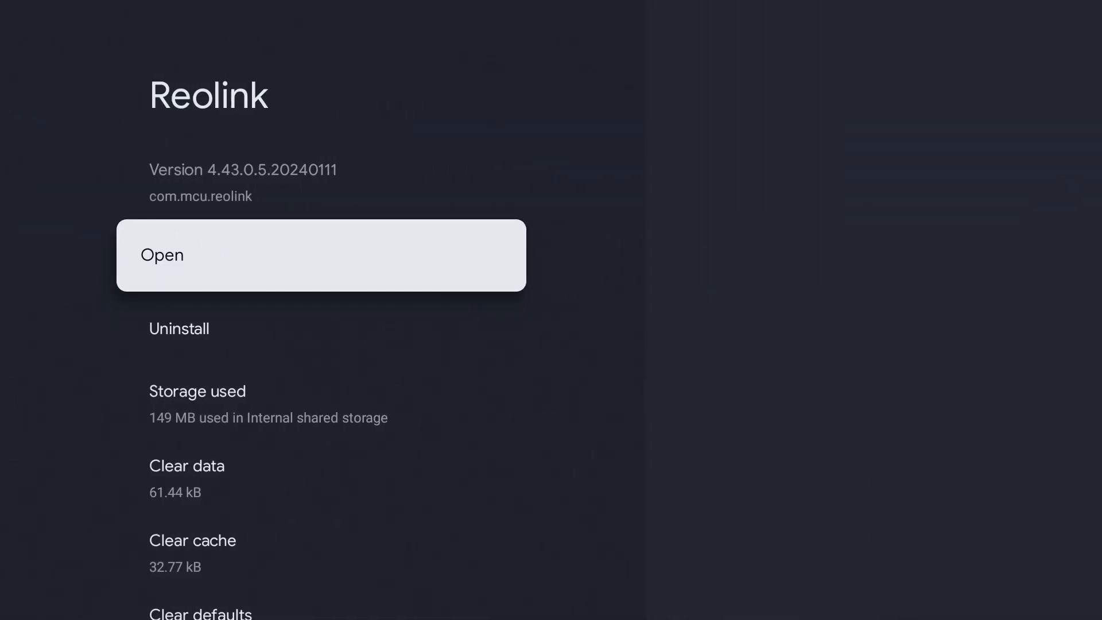
Launch Reolink, tick the Terms & Conditions checkbox, and agree to continue
left_click(321, 255)
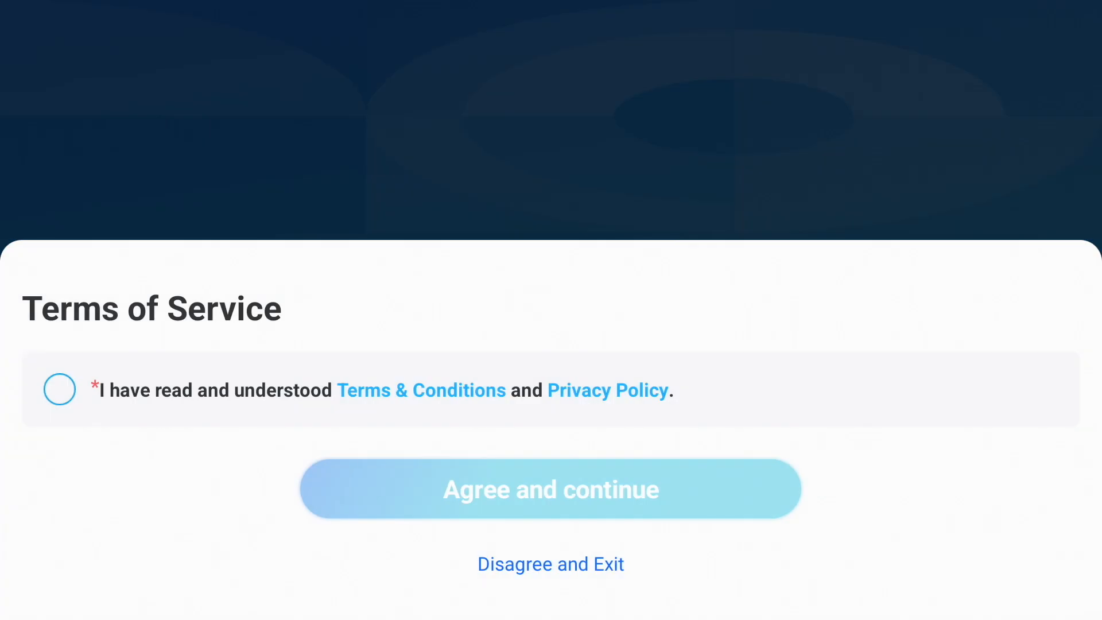
mouse_move(10, 450)
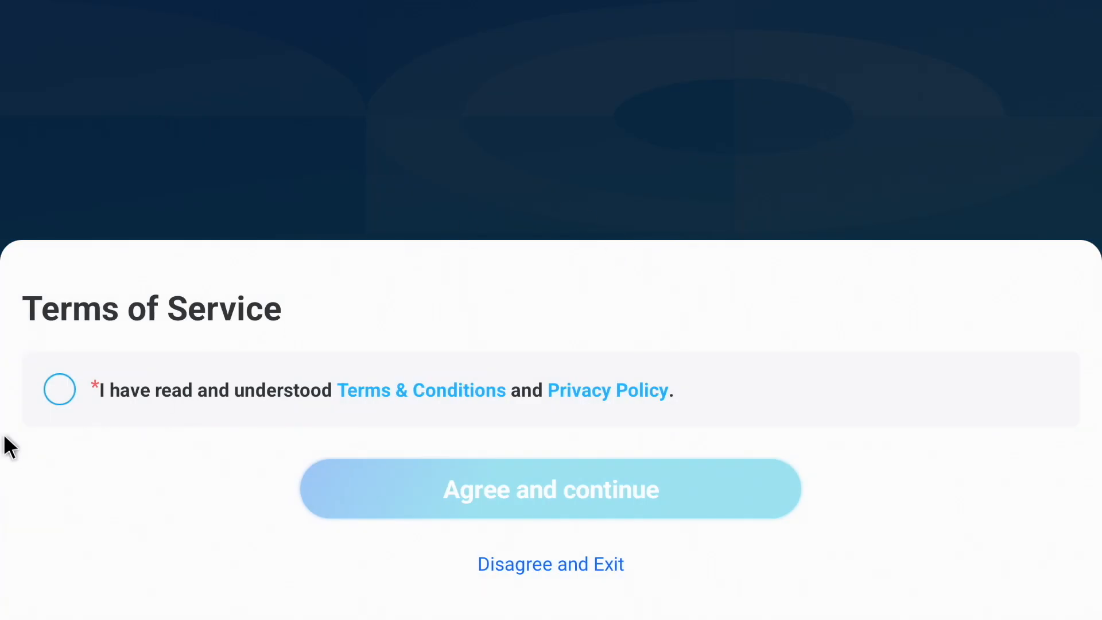
left_click(60, 389)
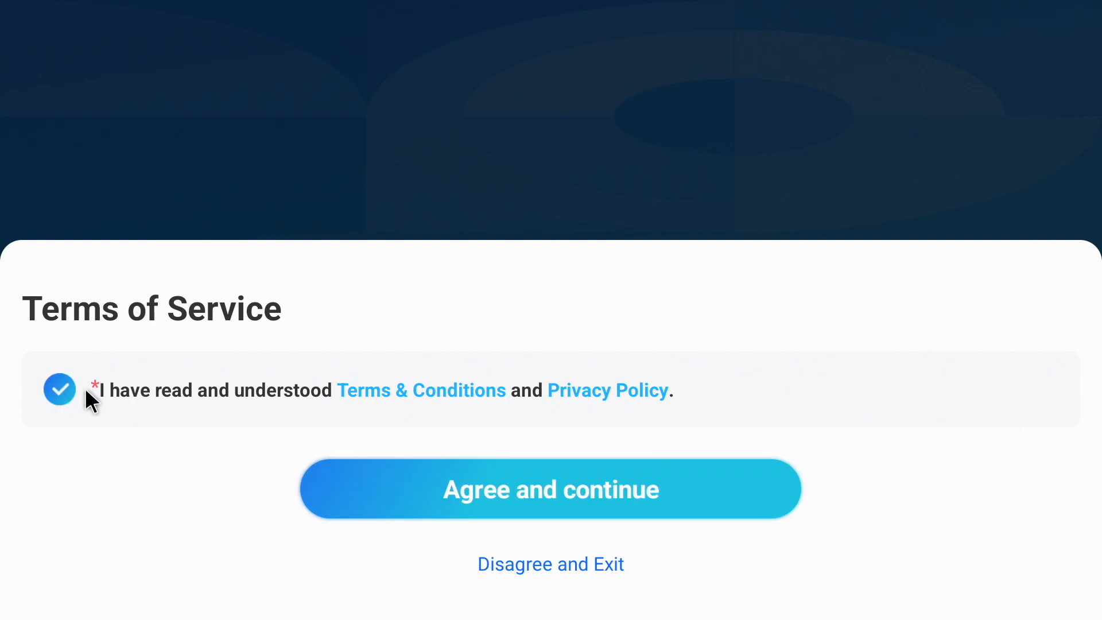
left_click(551, 489)
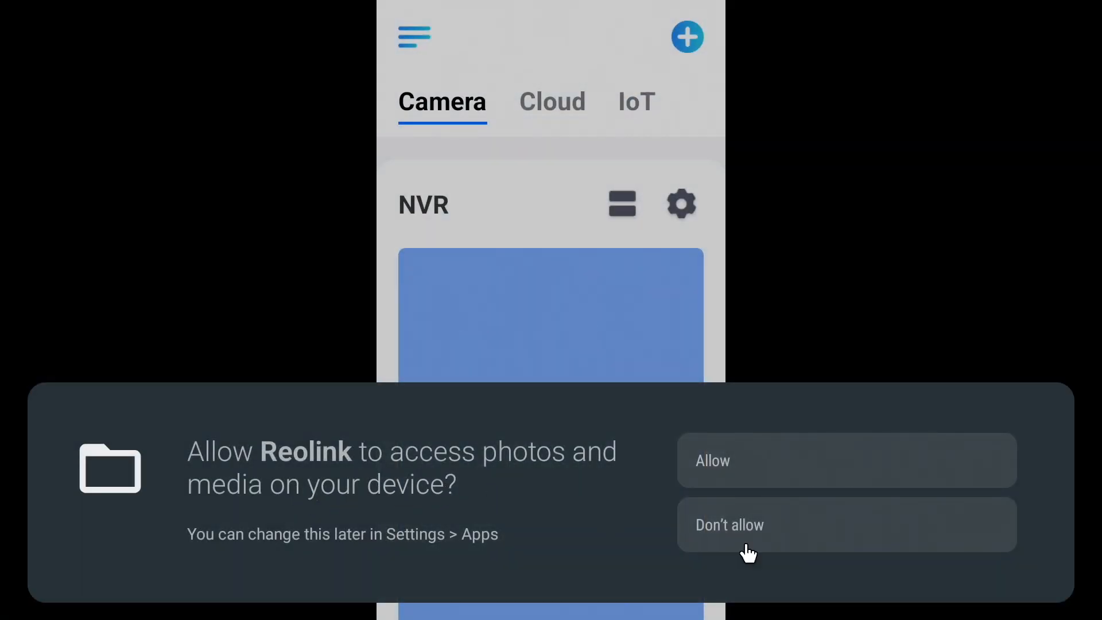
Grant Reolink photos and media access, then log in to the NVR from the Camera tab
left_click(729, 524)
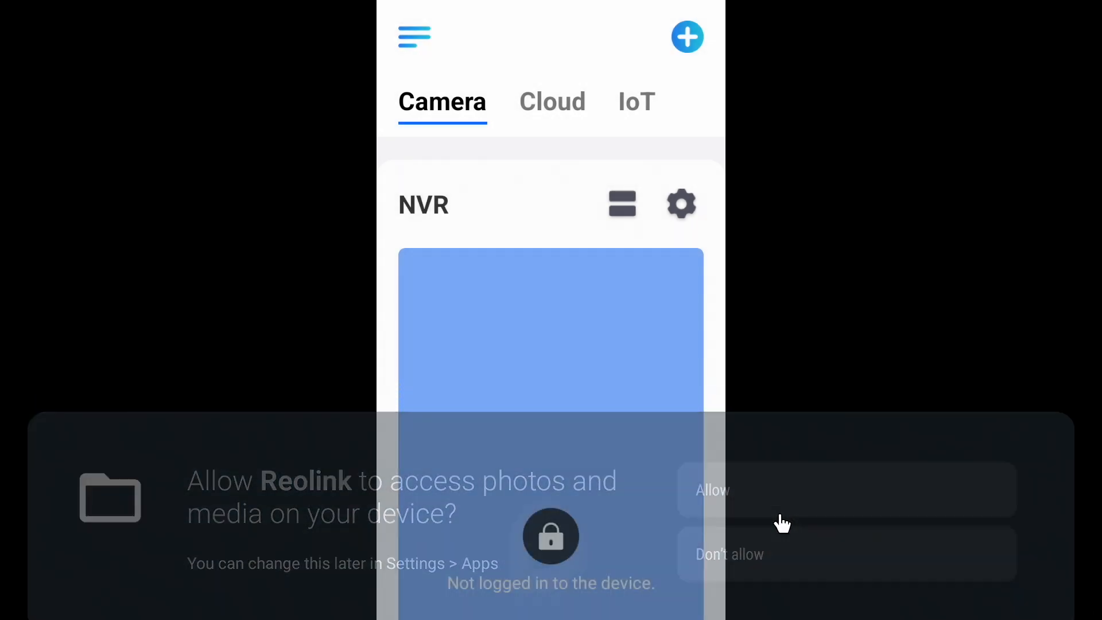
left_click(712, 490)
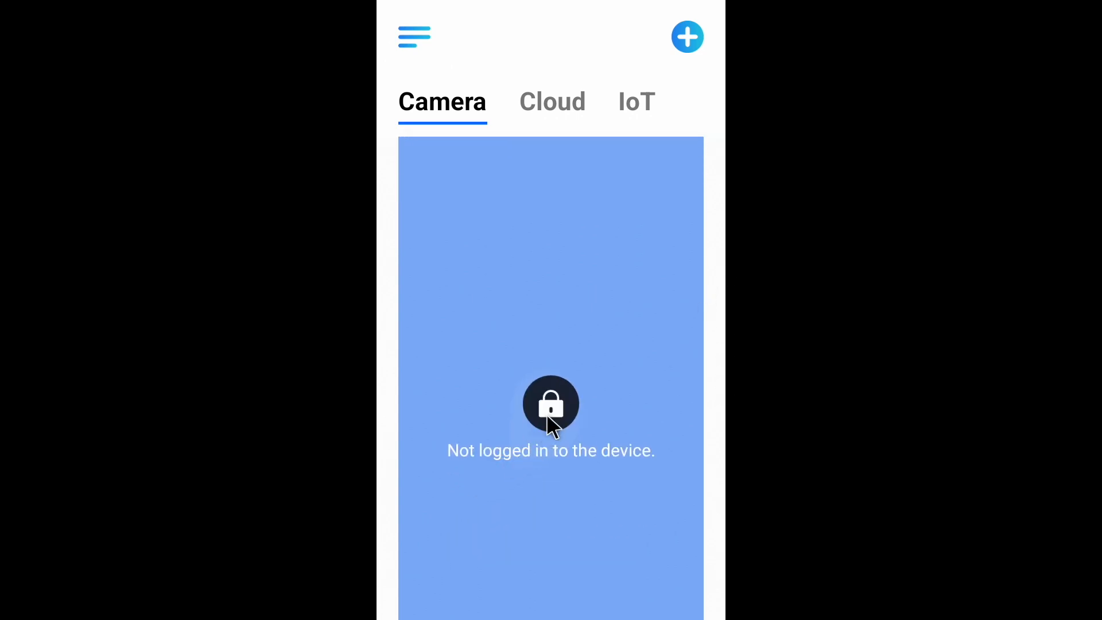
left_click(550, 404)
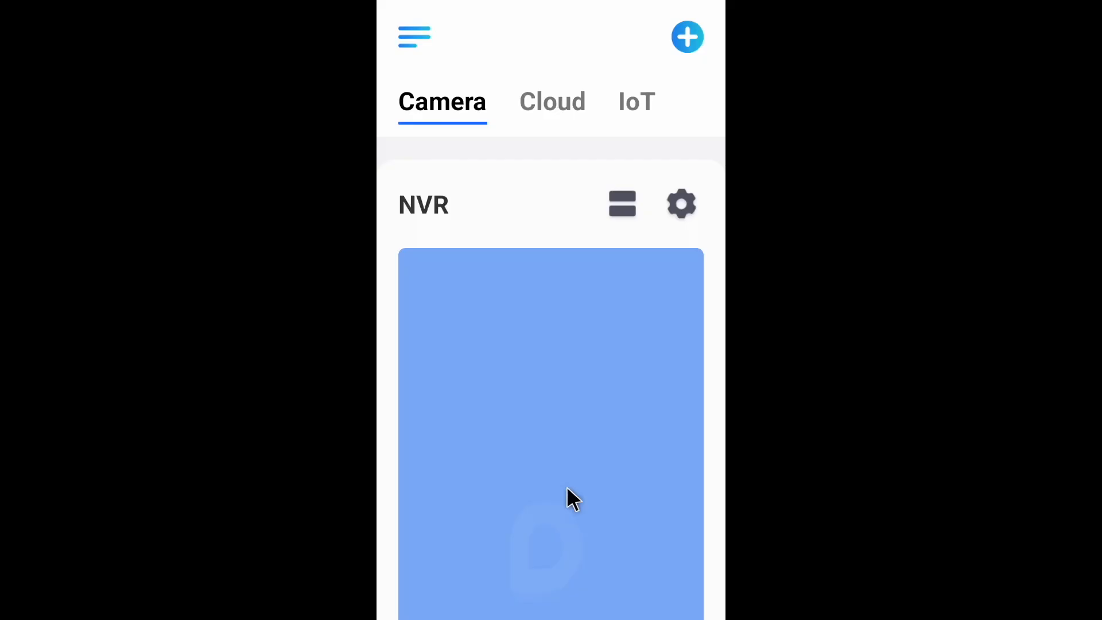
mouse_move(721, 492)
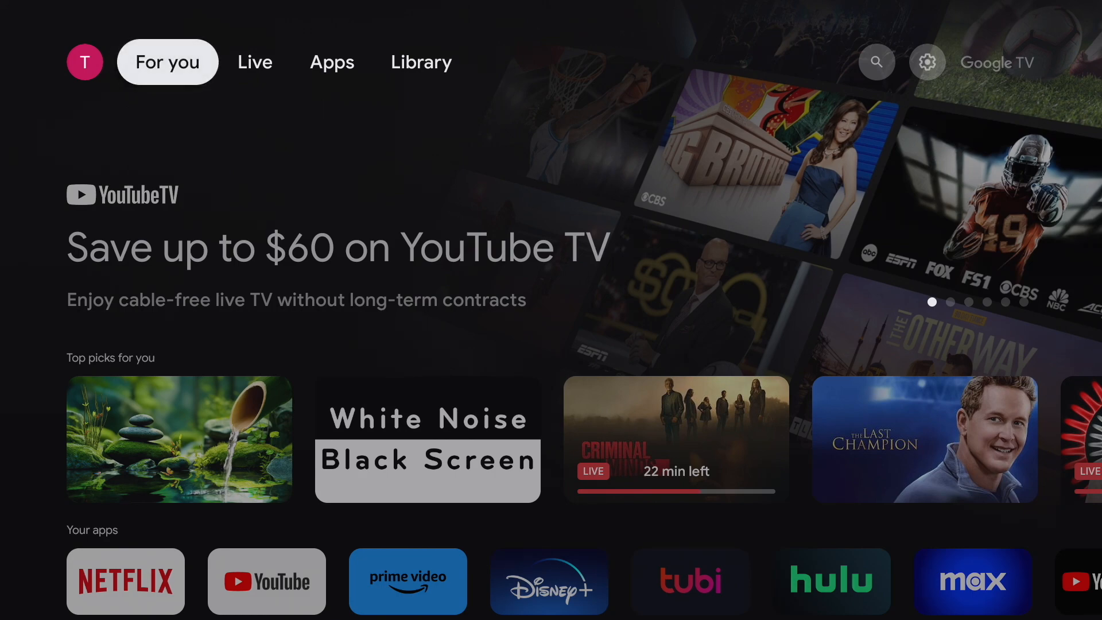
Forget Macbook's Mouse under Settings > Remotes & Accessories, confirming with Yes
left_click(420, 62)
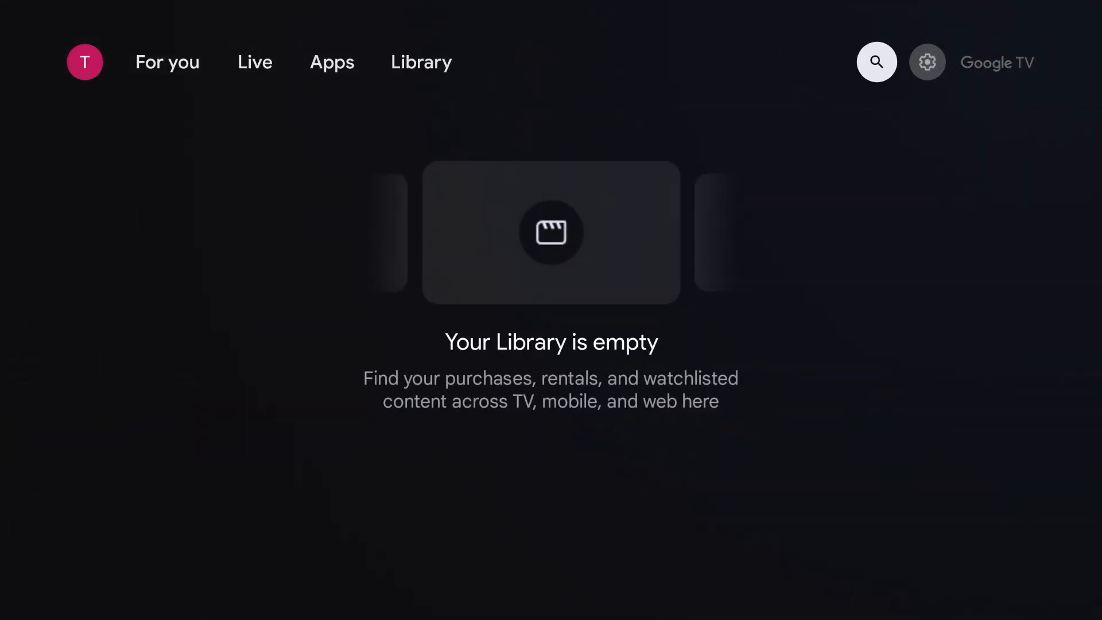
left_click(927, 62)
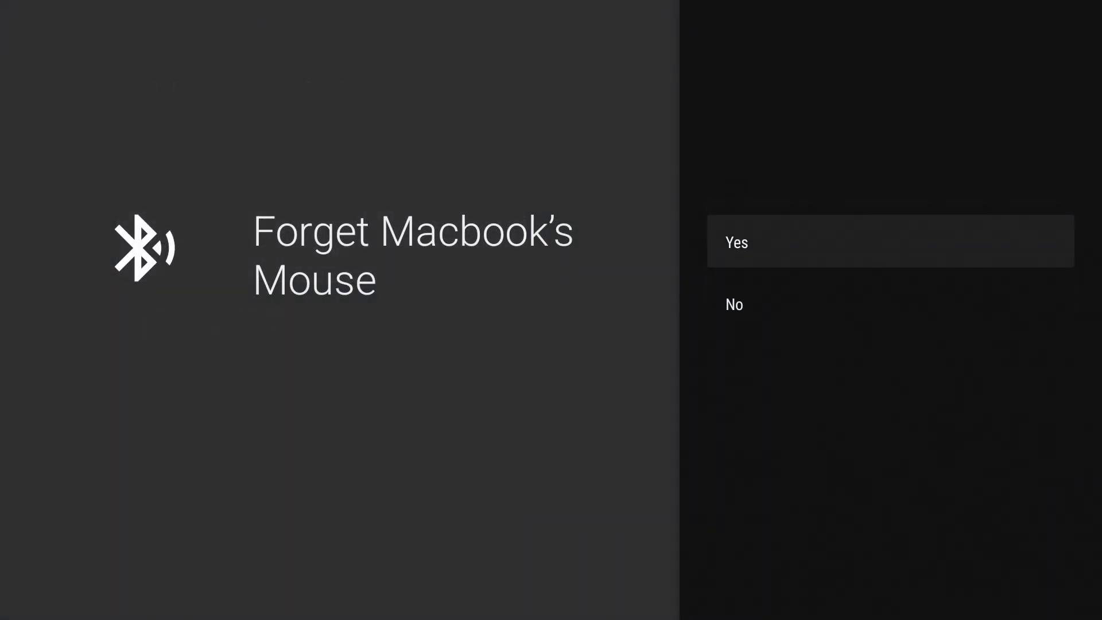
left_click(733, 304)
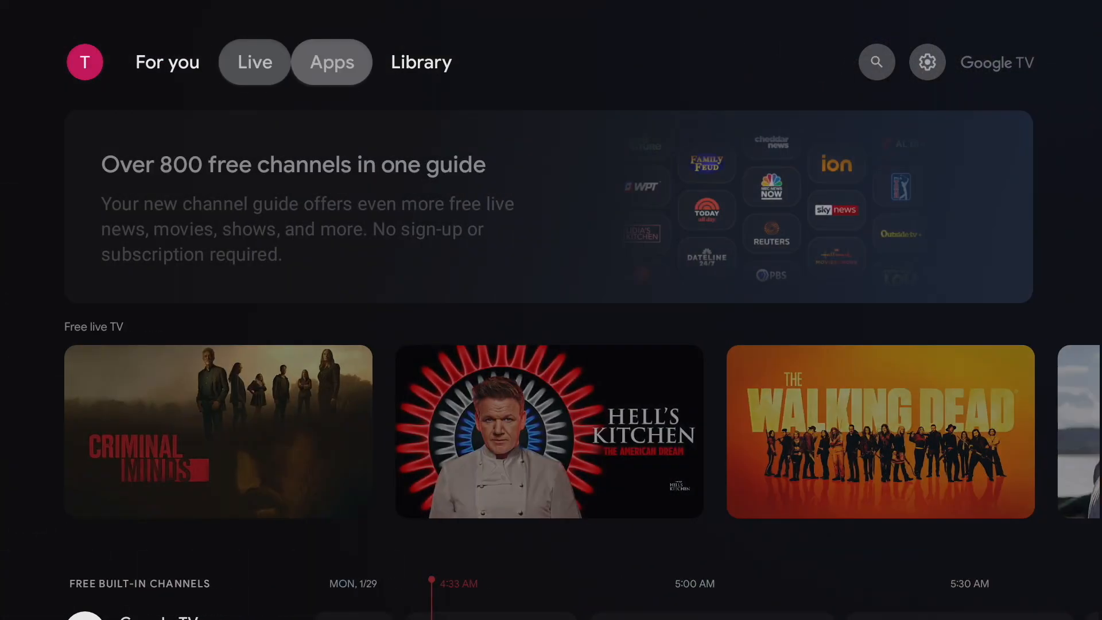
Launch Downloader from the Apps page
left_click(331, 62)
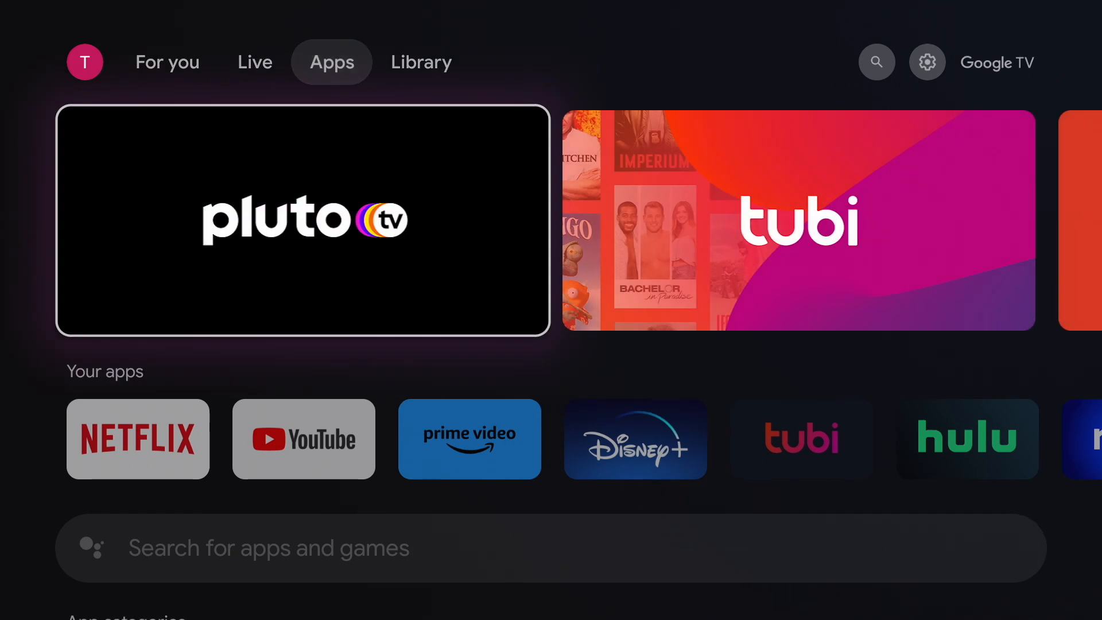
scroll("down", 3)
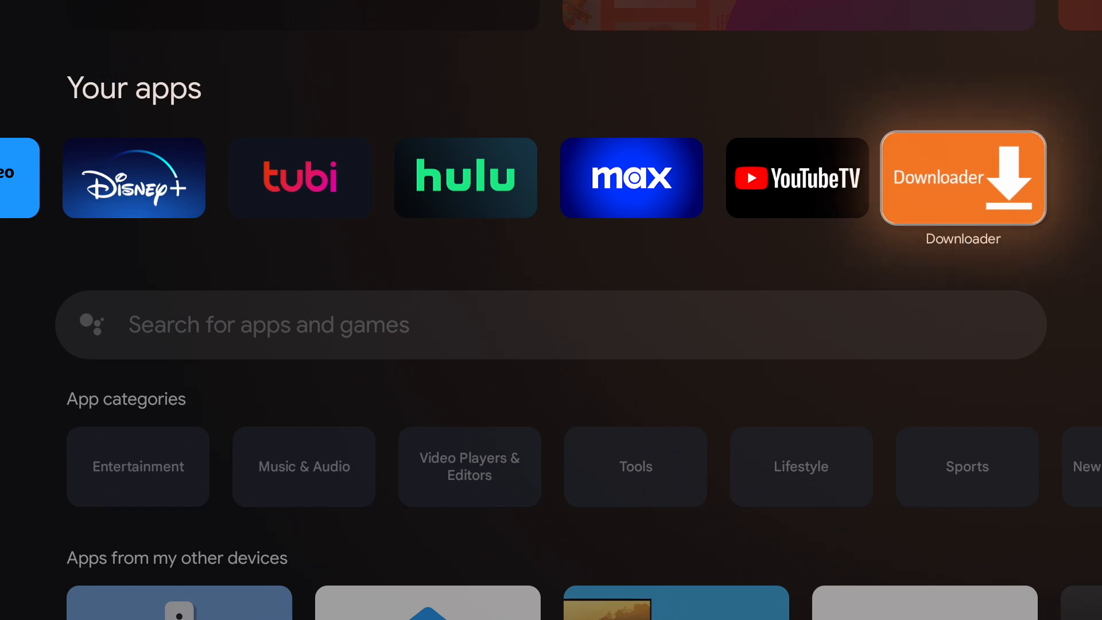
left_click(962, 177)
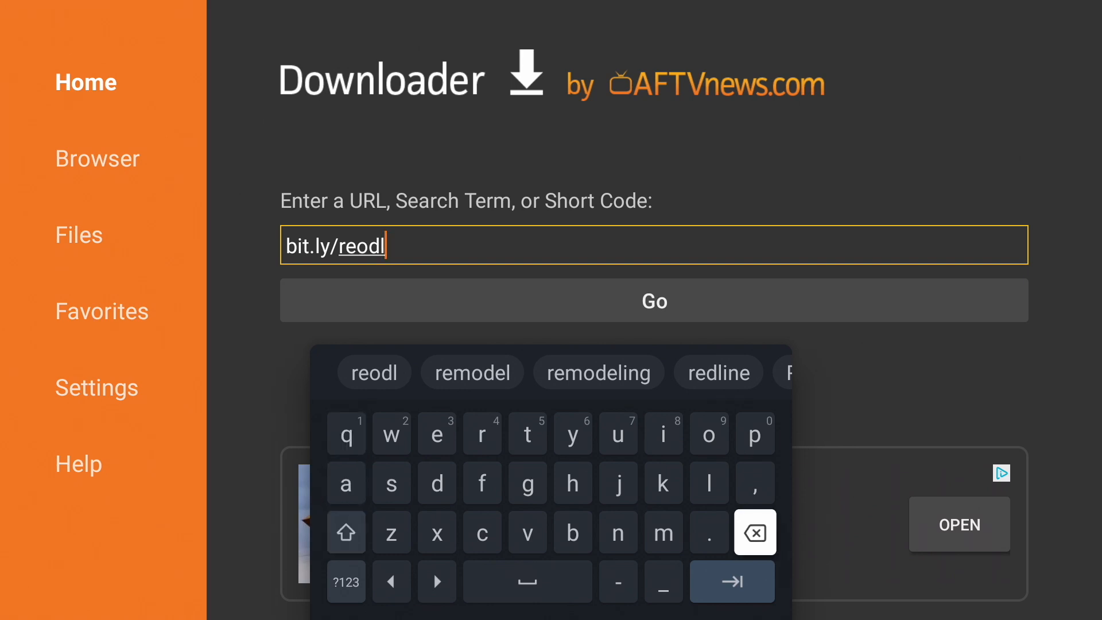
Fix the mistyped link to bit.ly/reosc and submit it
left_click(754, 531)
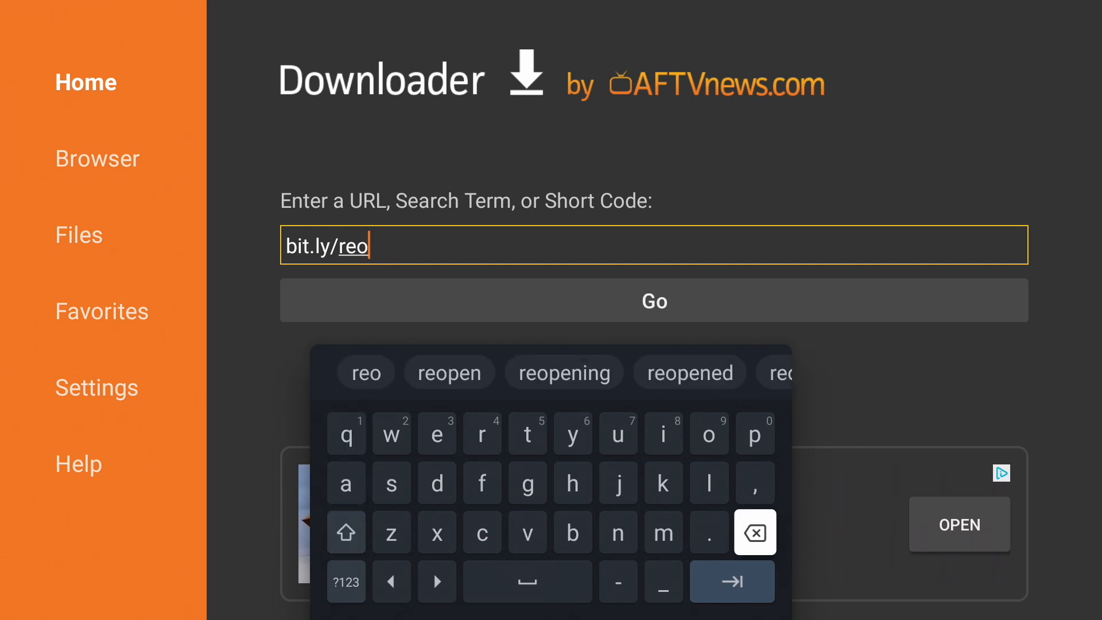
left_click(391, 483)
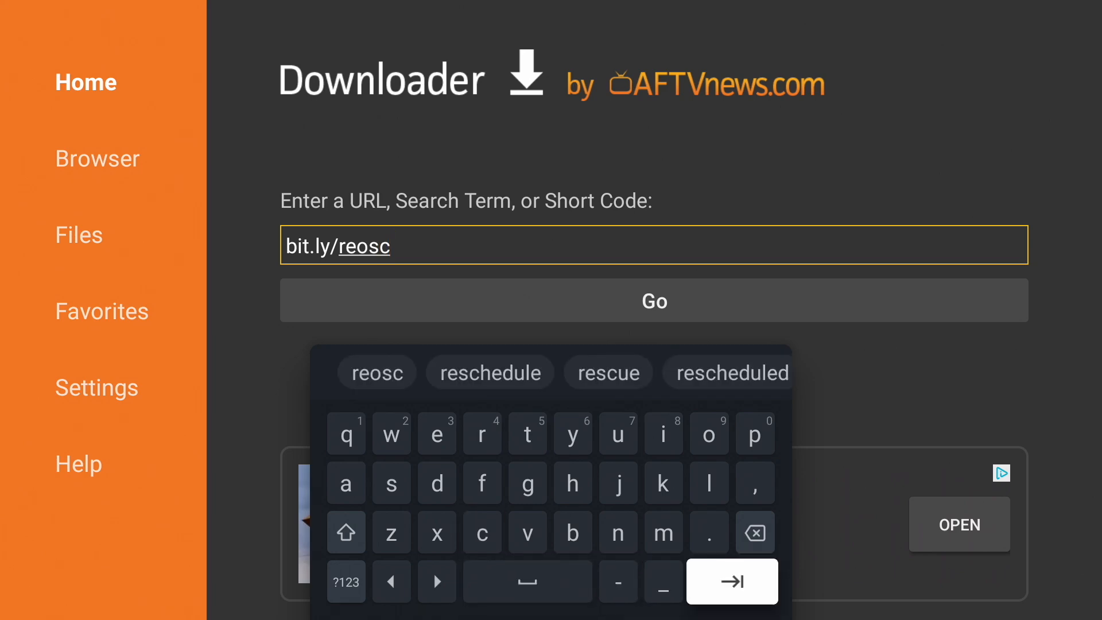
left_click(653, 300)
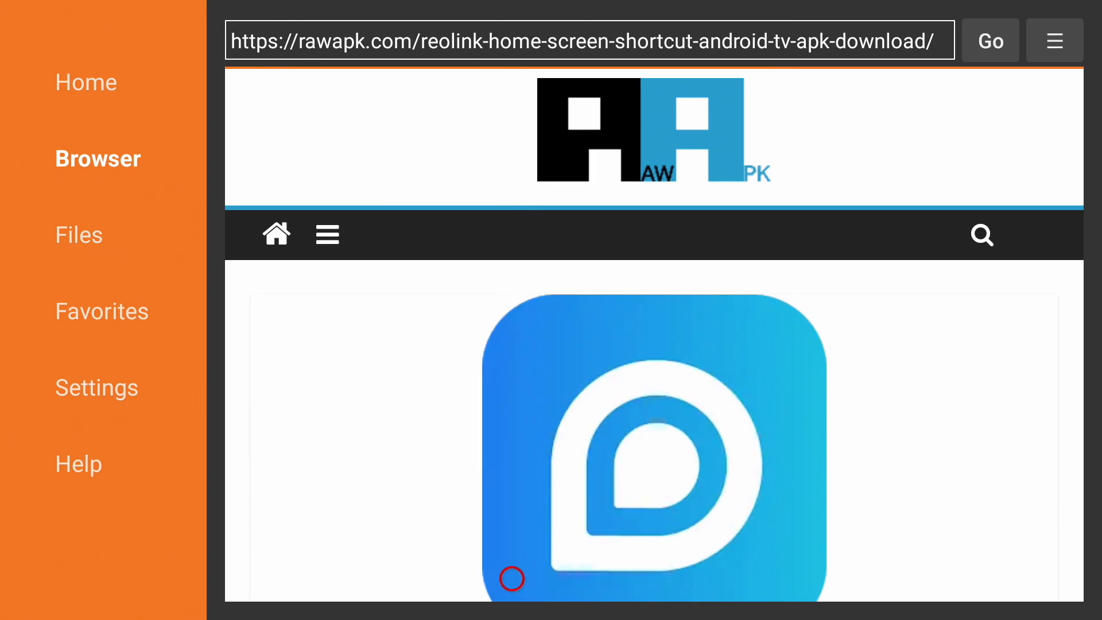
Download the Reolink Home Screen Shortcut (Android TV) APK and confirm installing it
scroll("down", 3)
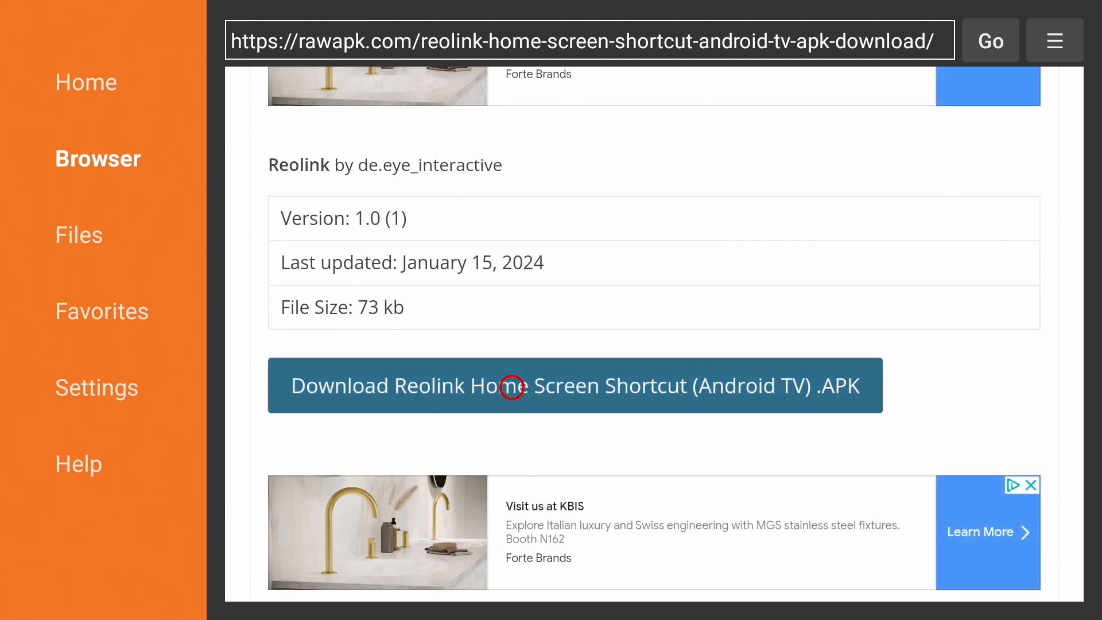
left_click(576, 385)
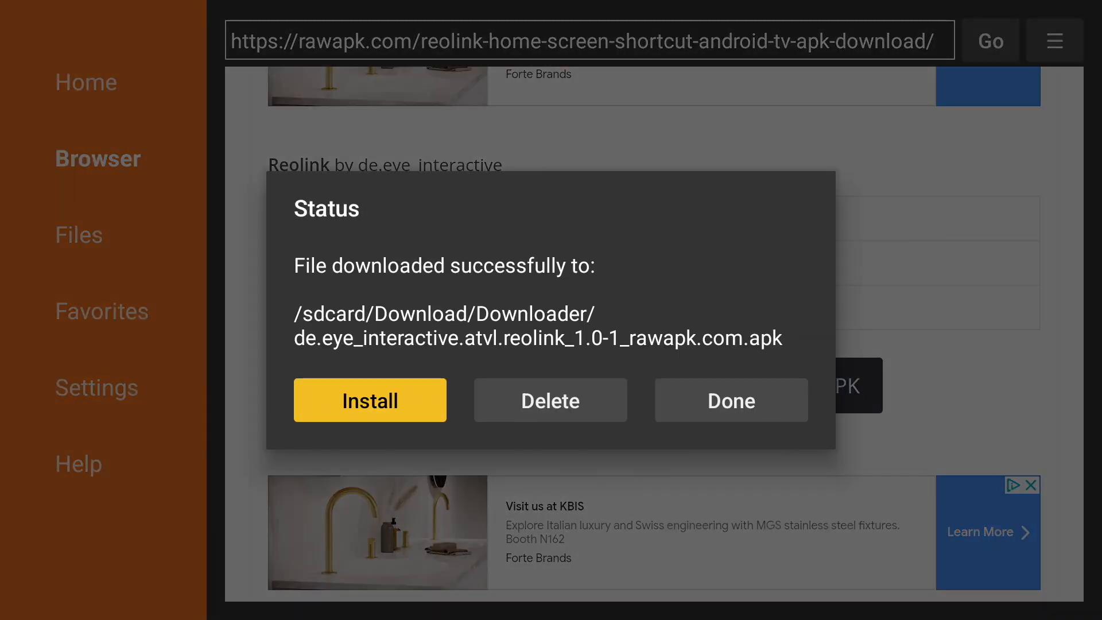
left_click(369, 400)
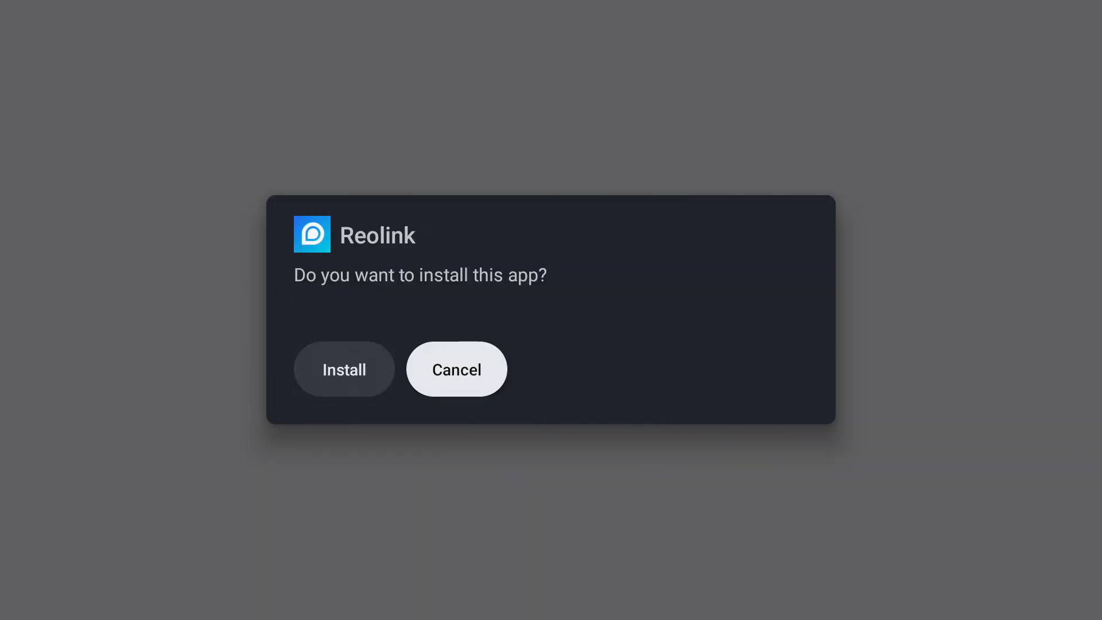
mouse_move(344, 369)
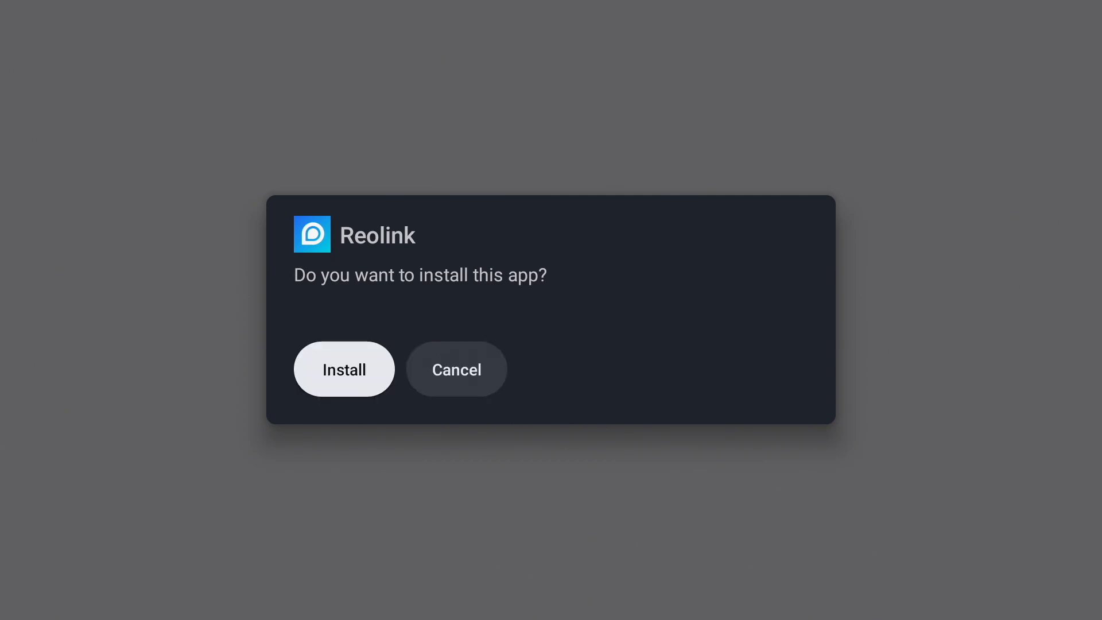
left_click(344, 370)
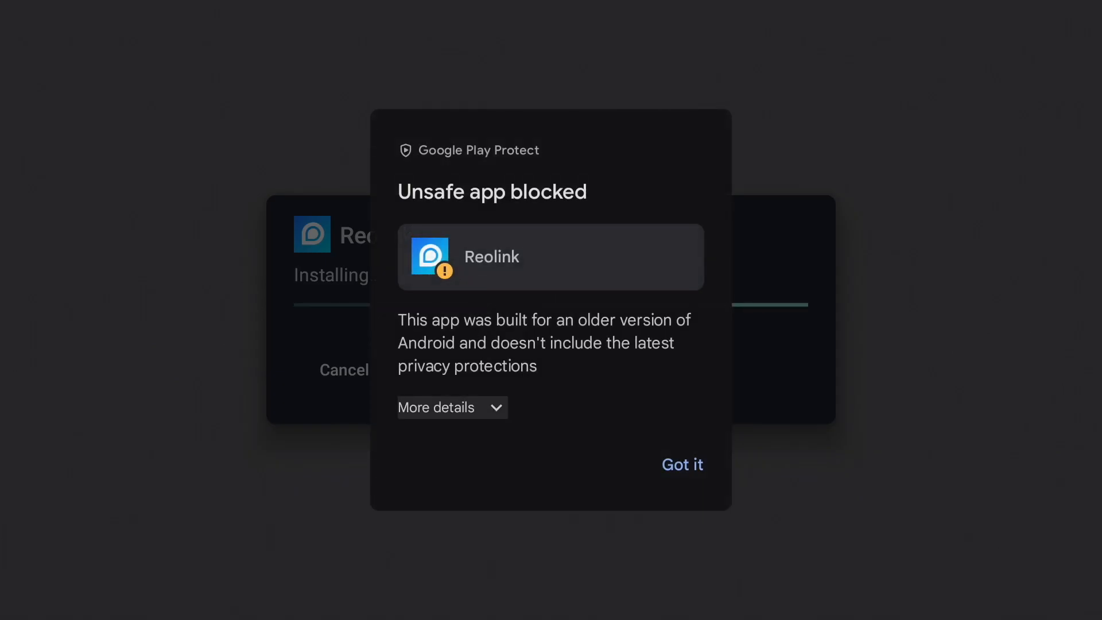
Bypass the Play Protect block with Install anyway and dismiss the App installed dialog
left_click(436, 407)
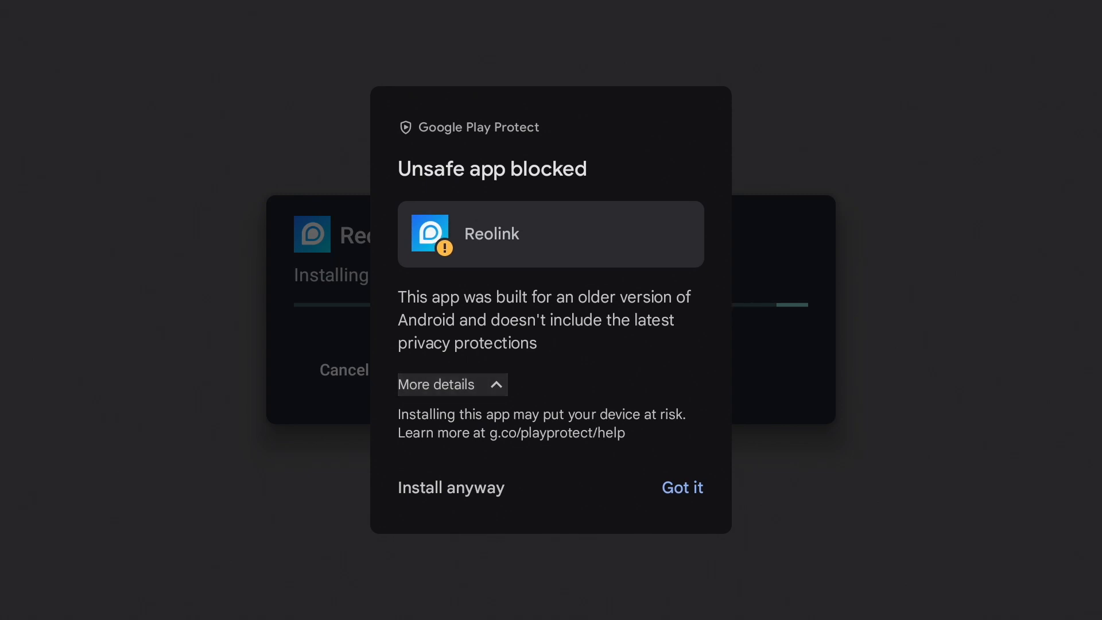
mouse_move(451, 488)
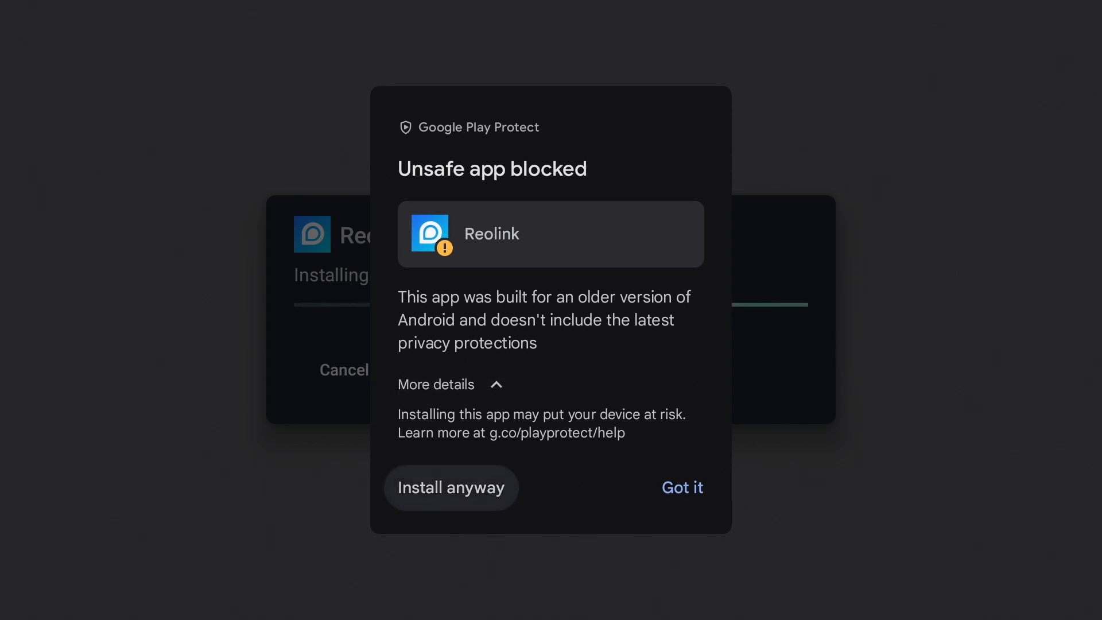
left_click(450, 488)
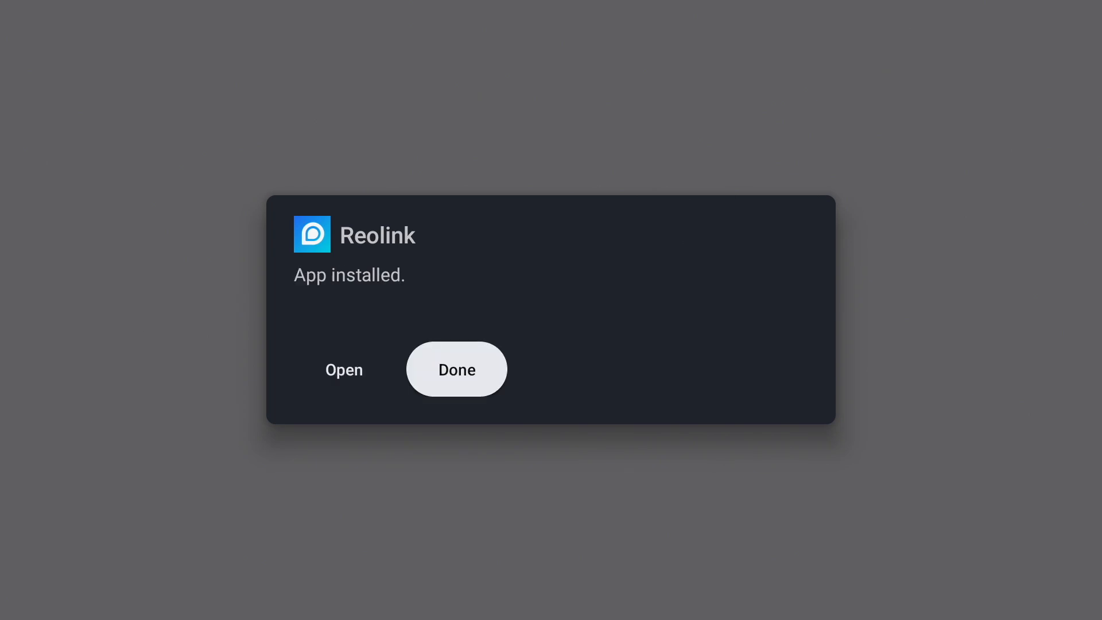
left_click(456, 368)
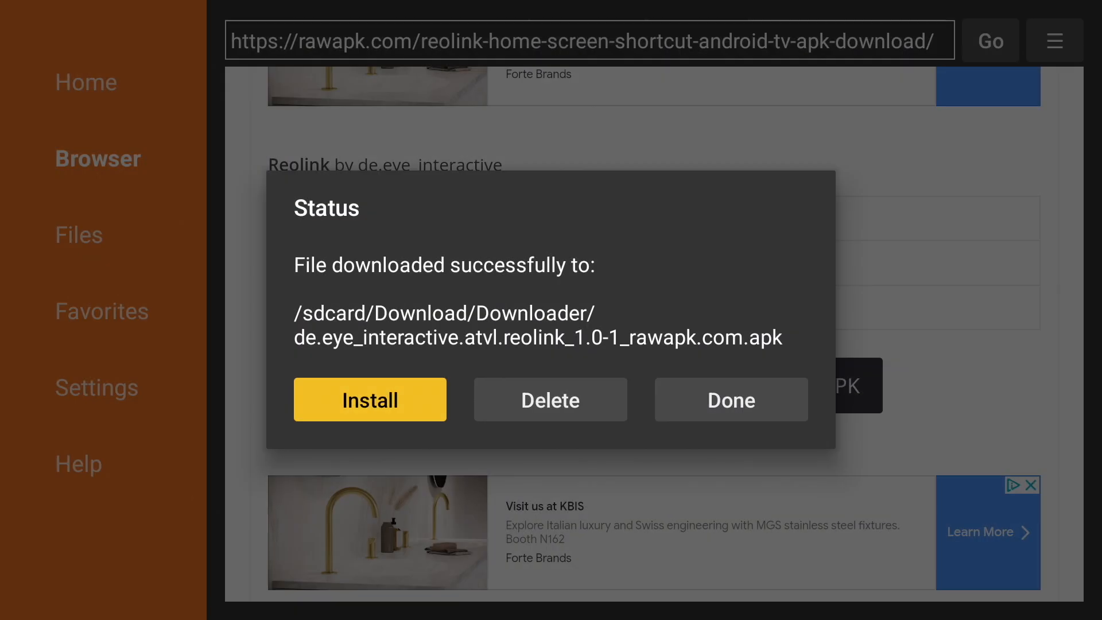
Delete the downloaded Reolink shortcut APK and confirm the deletion
left_click(550, 399)
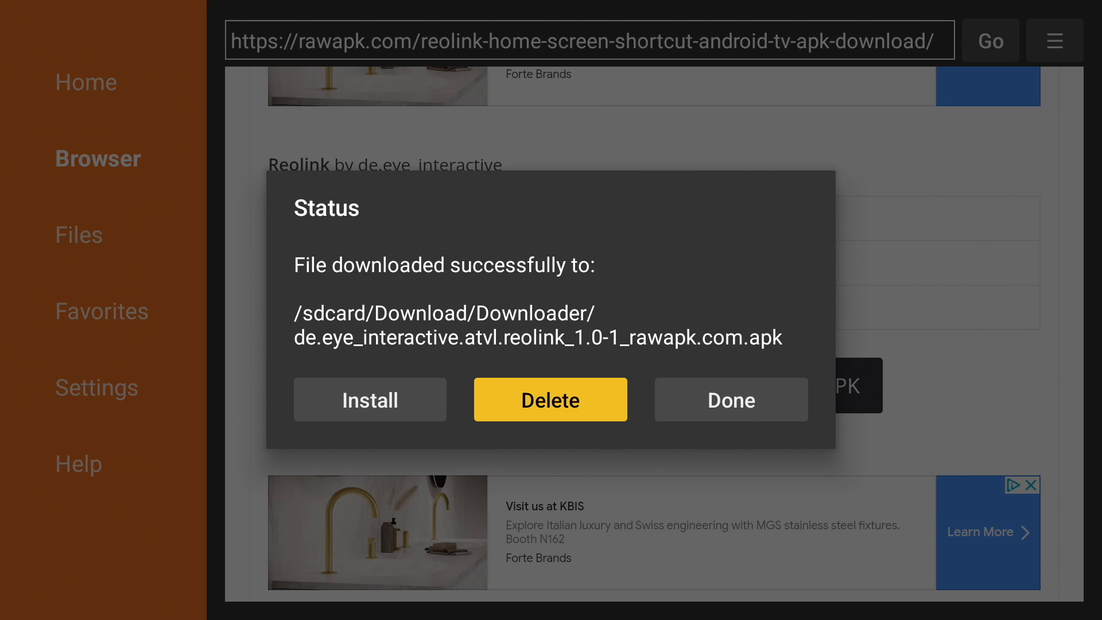
left_click(551, 400)
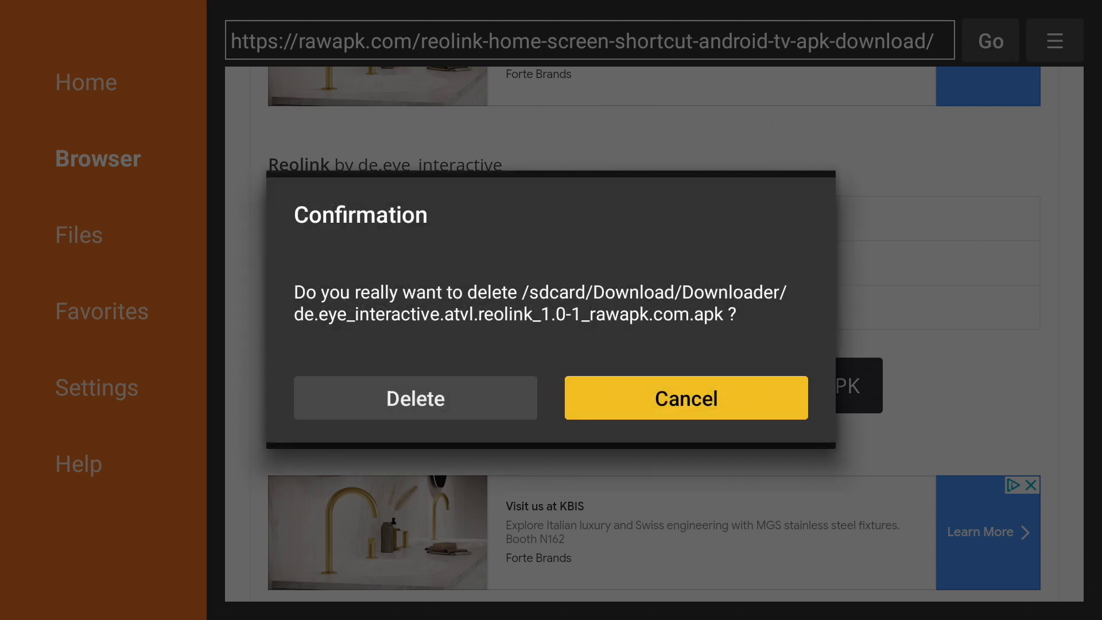
left_click(686, 398)
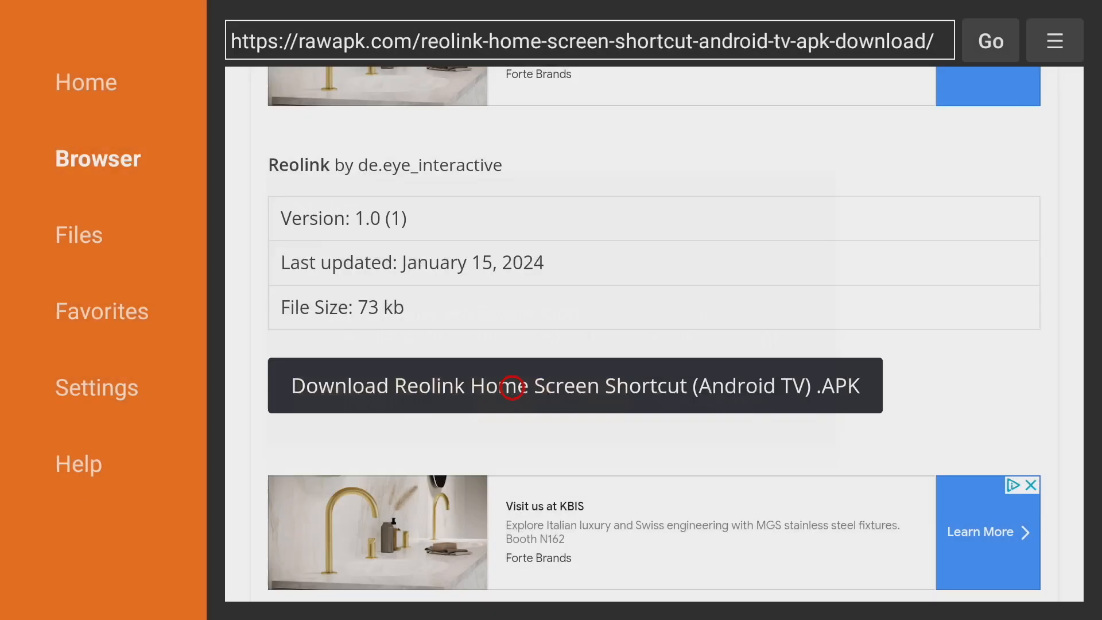